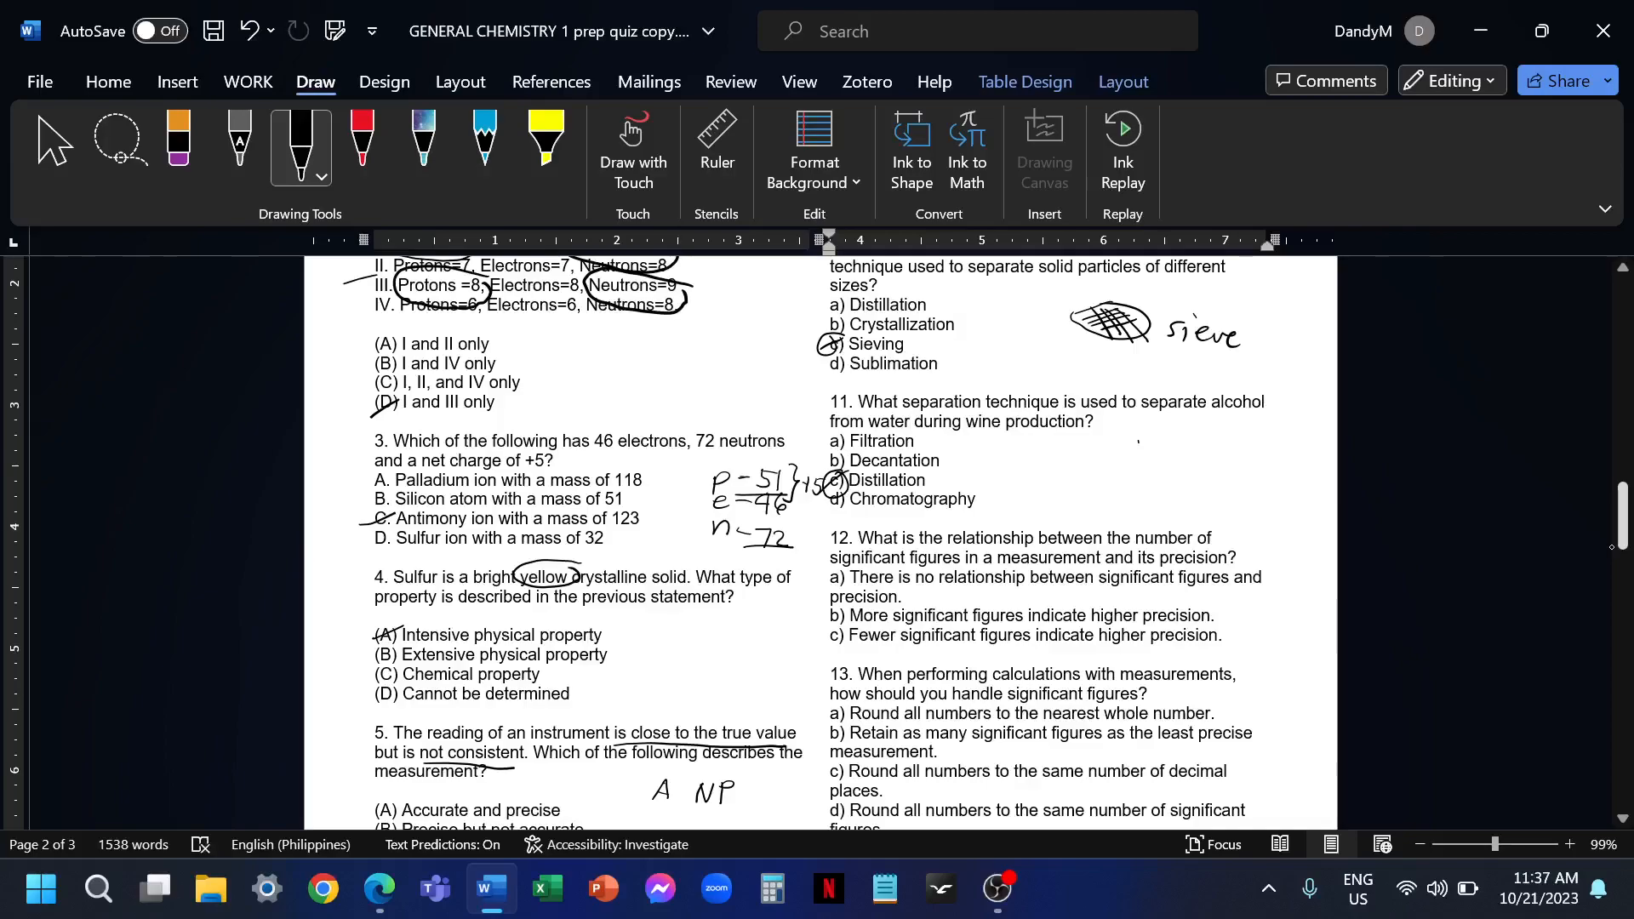
Scroll to question 12, circle option b and write the 0.2 g versus 0.2113 g comparison
{"action": "scroll", "scroll_direction": "down", "scroll_amount": 3}
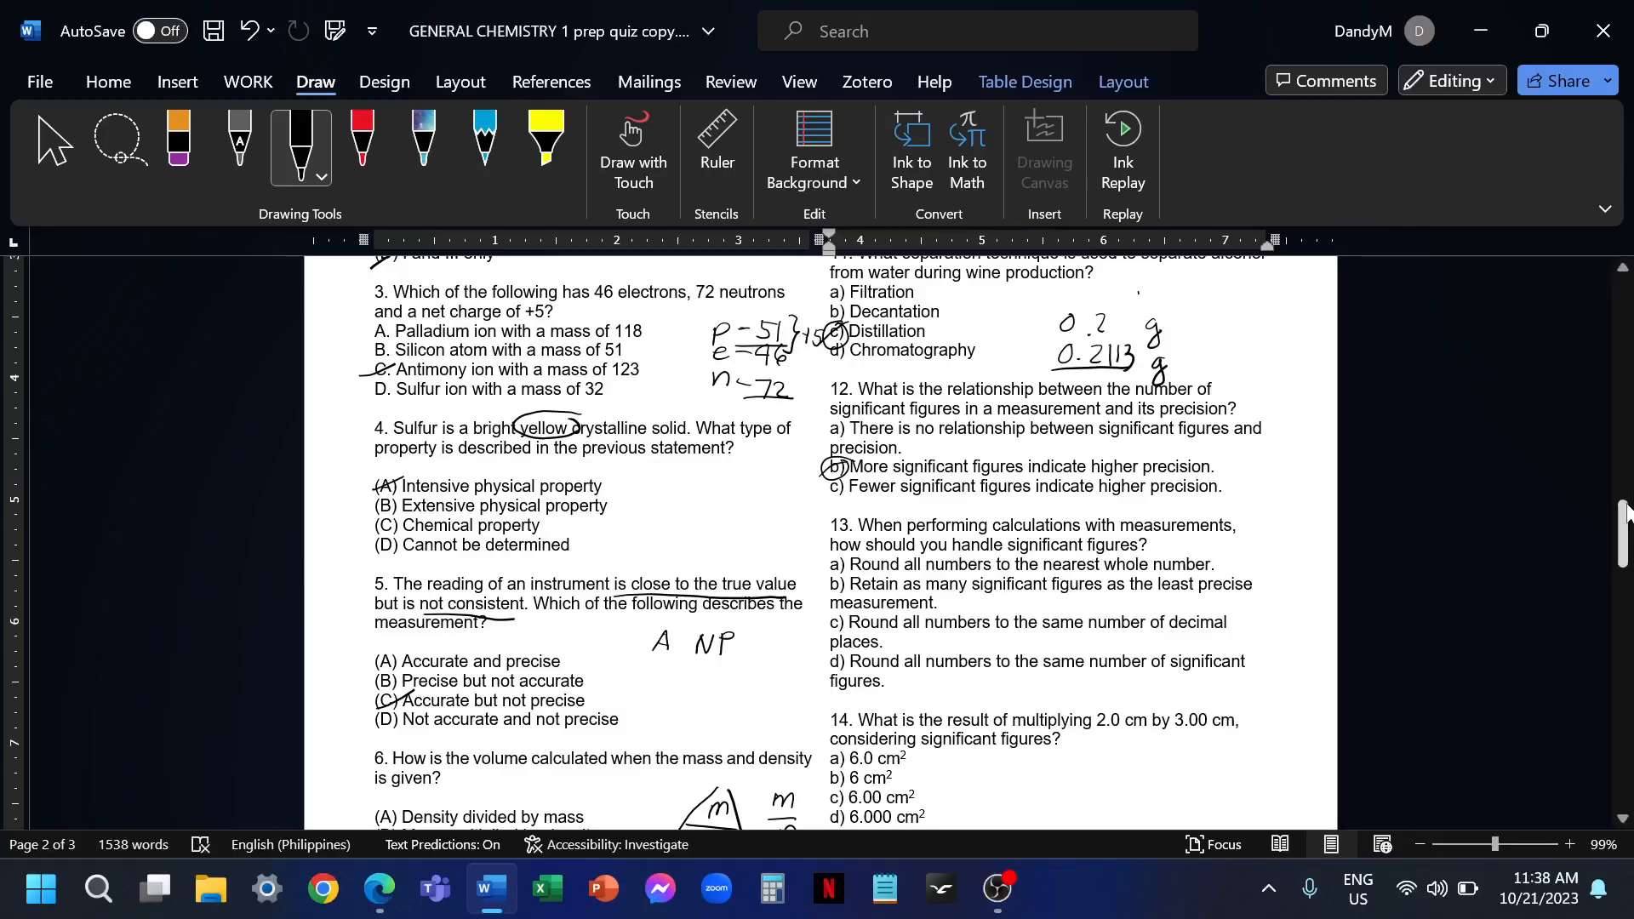
Scroll to questions 6 and 13, sketch the m/D/V triangle, tick 6E and 13b with the addition to 3.1
{"action": "scroll", "scroll_direction": "down", "scroll_amount": 3}
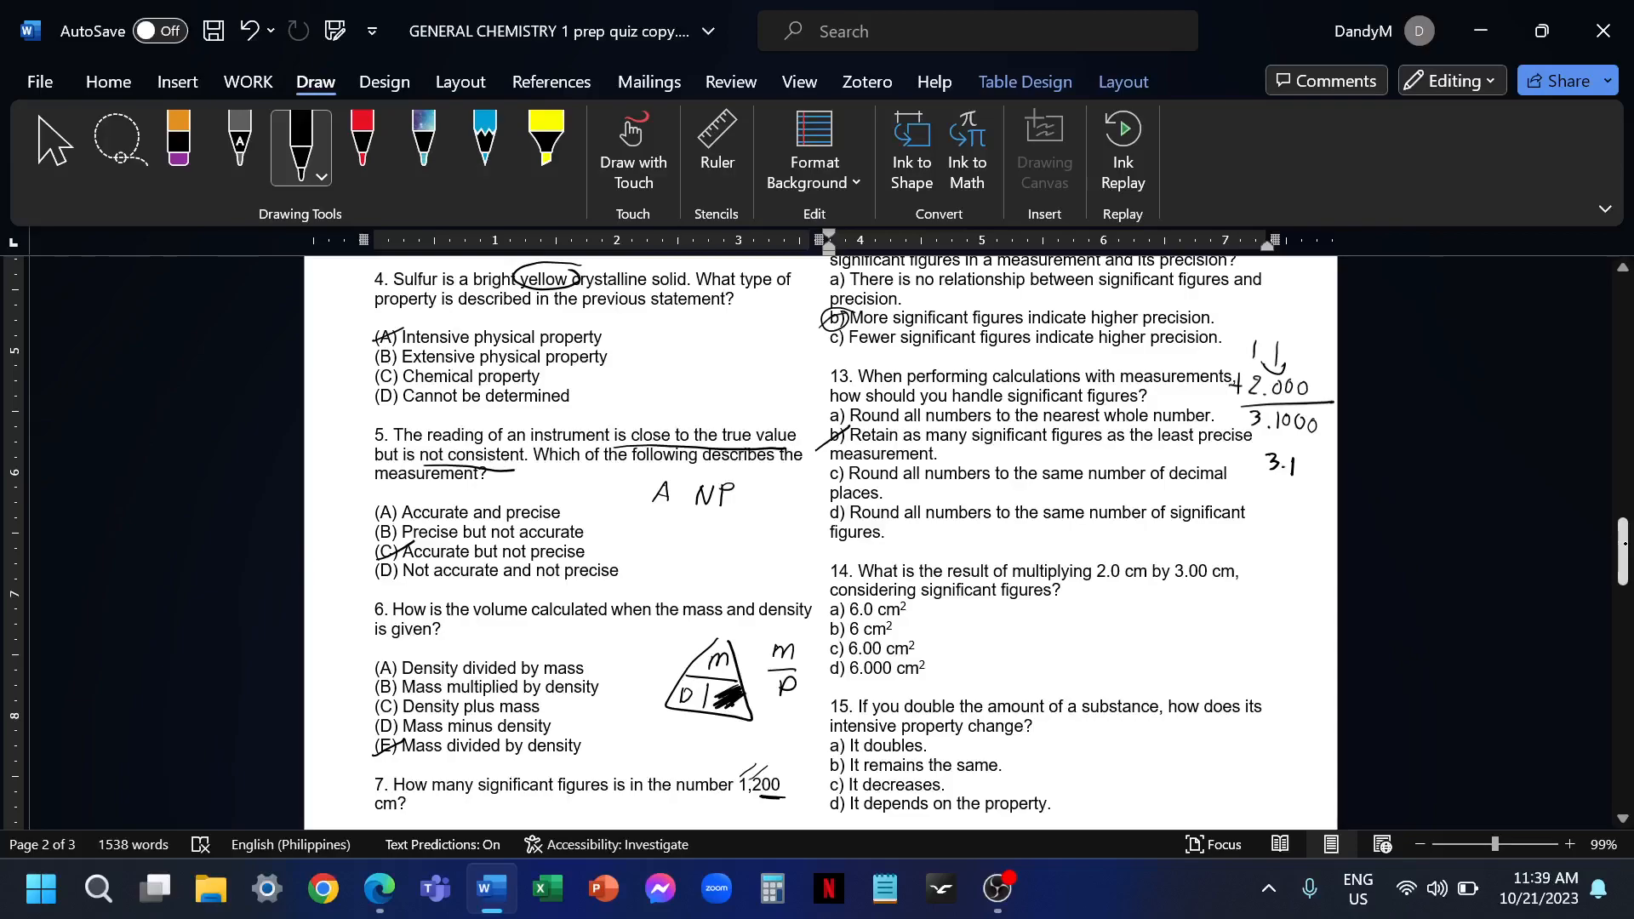
Scroll to questions 7, 8 and 14, note isotopes for 16/17/18 and work 2.0 × 3.00 to a boxed 6.0
{"action": "scroll", "scroll_direction": "down", "scroll_amount": 3}
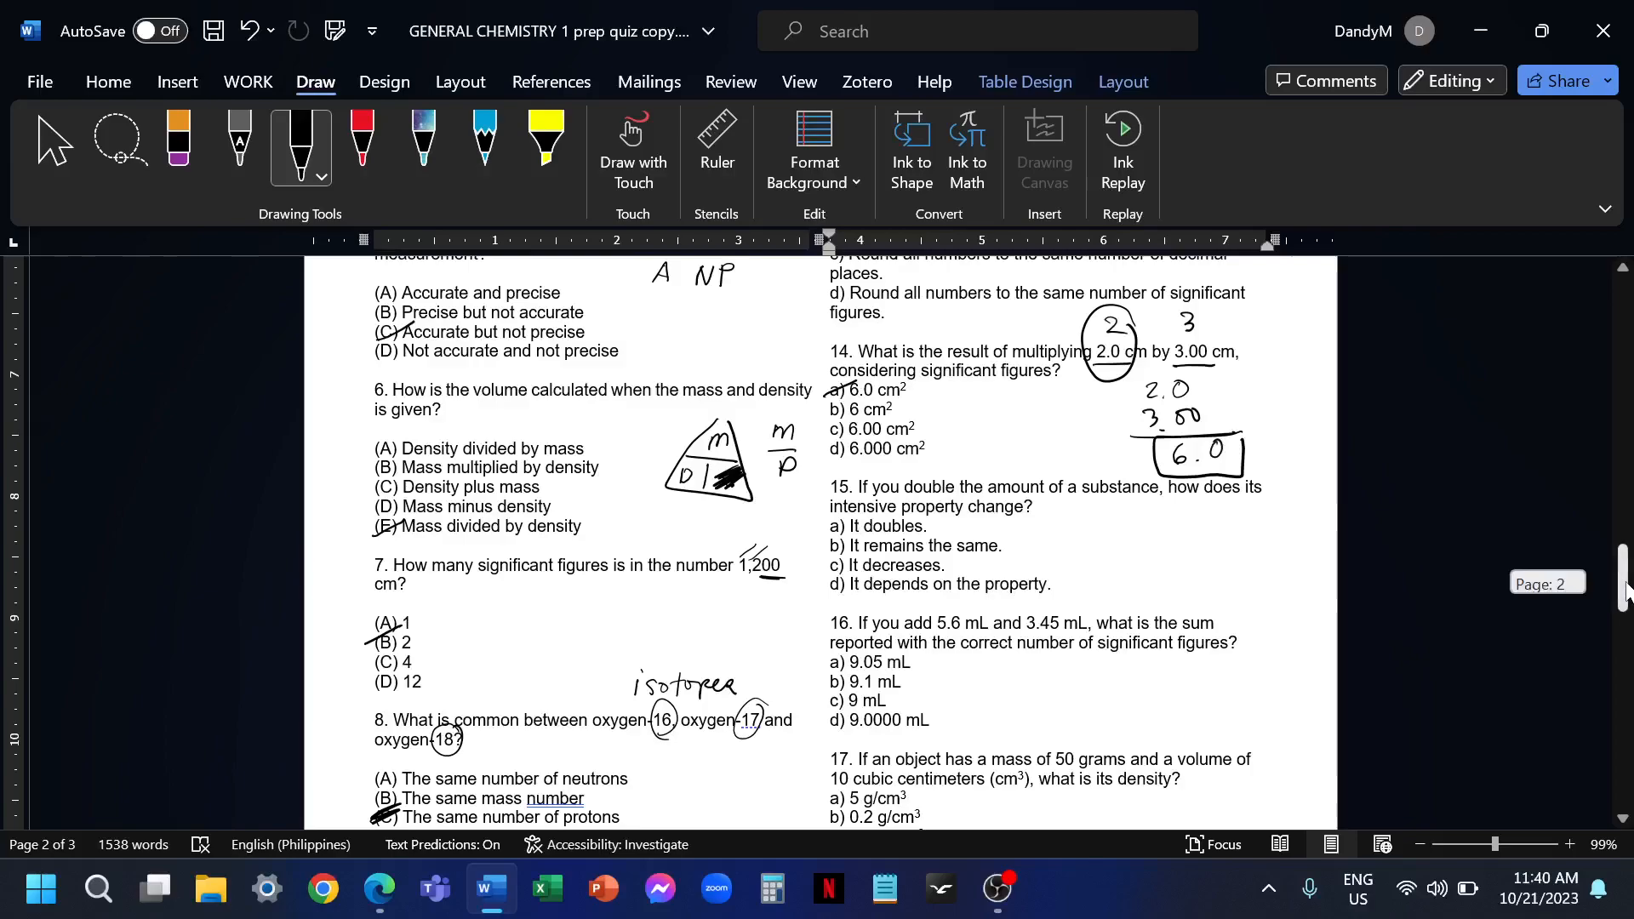
Scroll down to question 15 and tick option b, 'It remains the same'
{"action": "scroll", "scroll_direction": "down", "scroll_amount": 3}
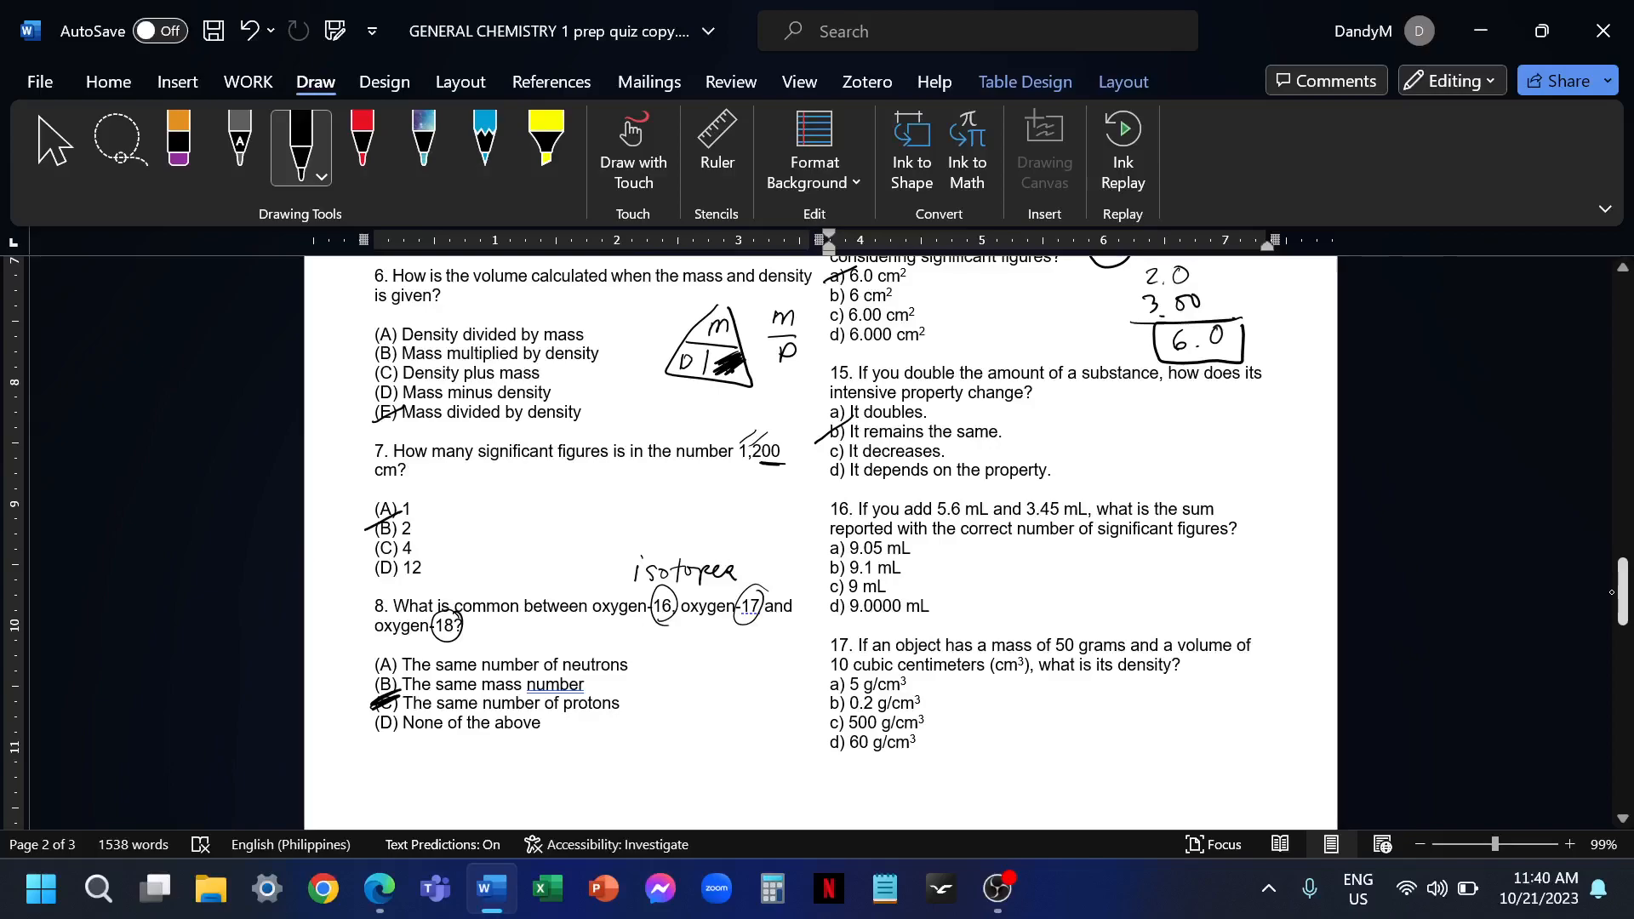
{"action": "scroll", "scroll_direction": "down", "scroll_amount": 3}
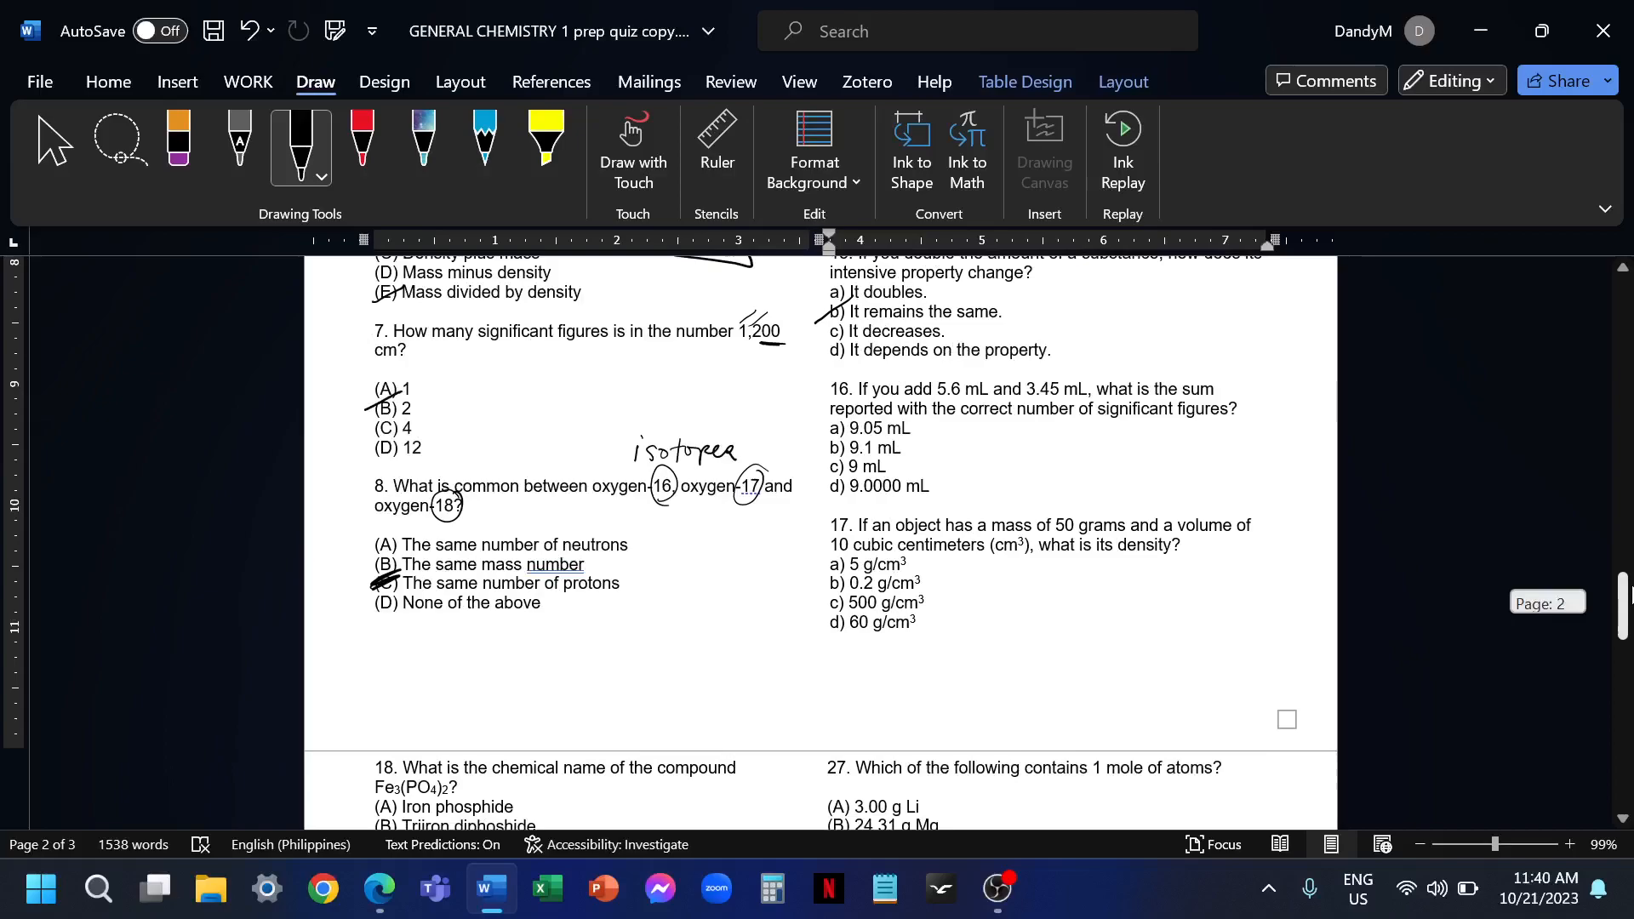
With the black pen, work 5.6 + 3.45 = 9.05 rounded to 9.1 (1 dp) and circle 16b
{"action": "scroll", "scroll_direction": "up", "scroll_amount": 3}
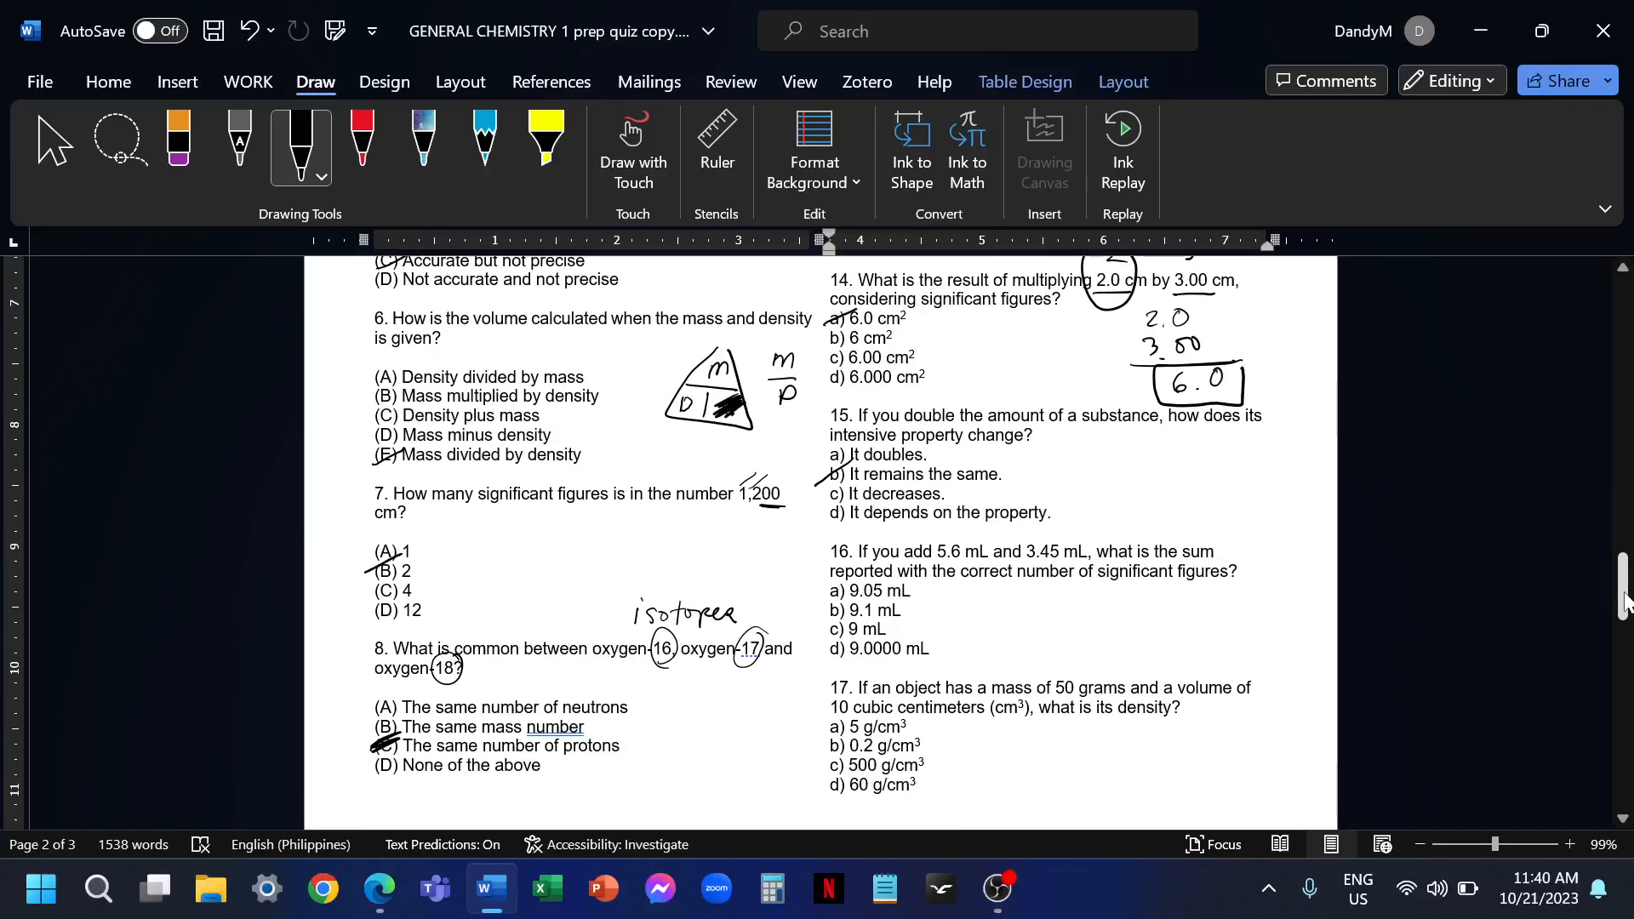
{"action": "scroll", "scroll_direction": "down", "scroll_amount": 3}
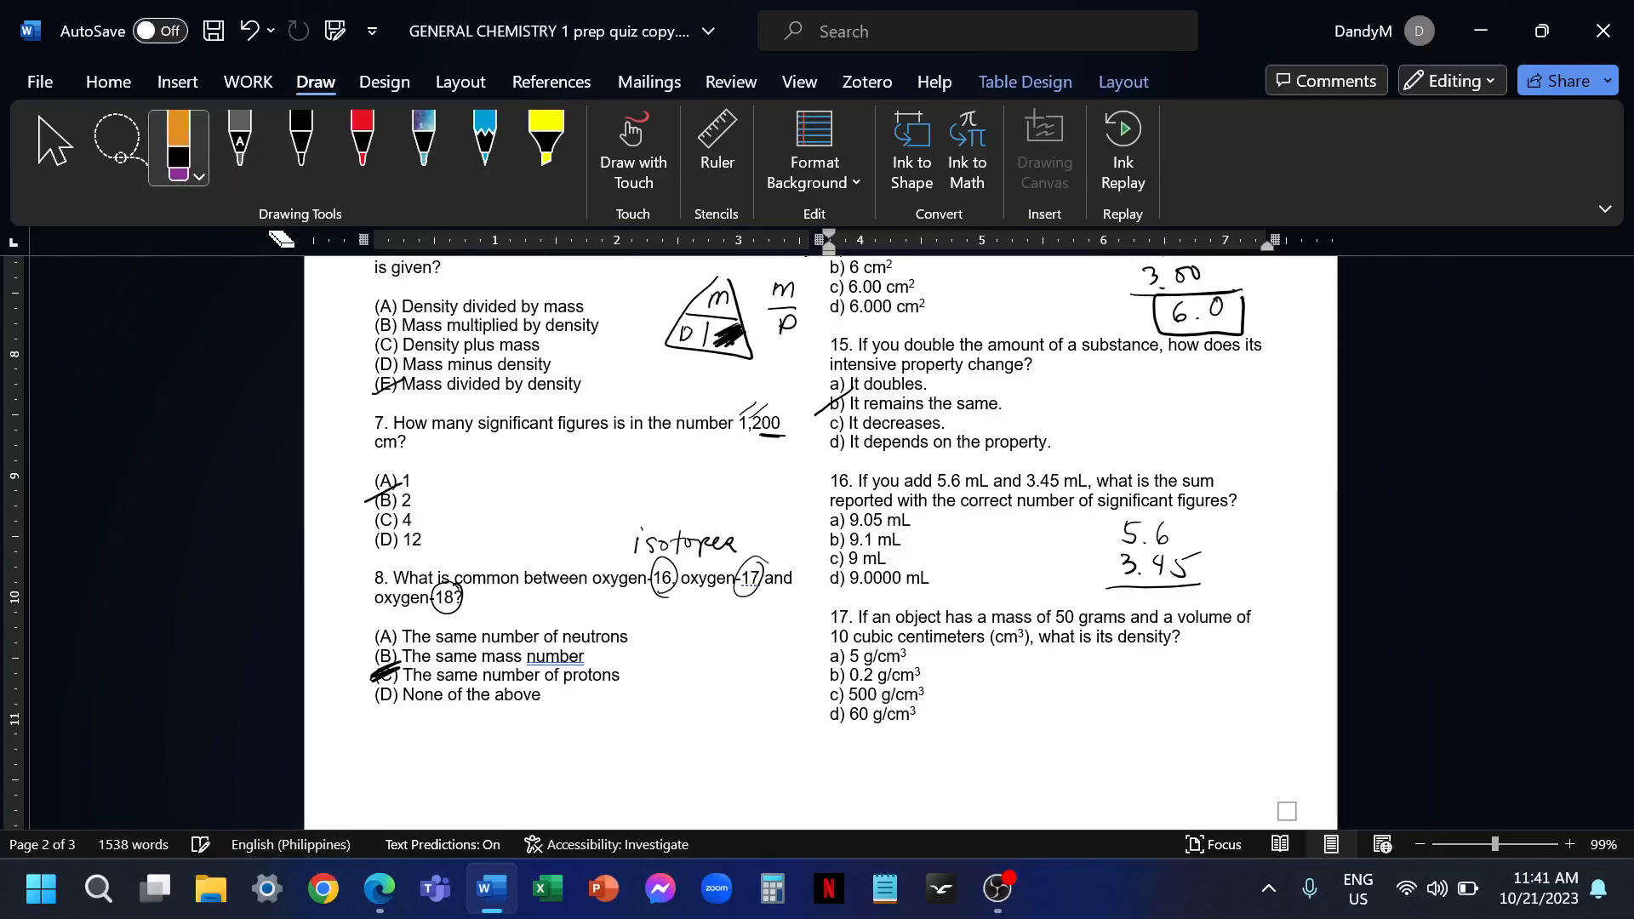
{"action": "left_click", "coordinate": [299, 147]}
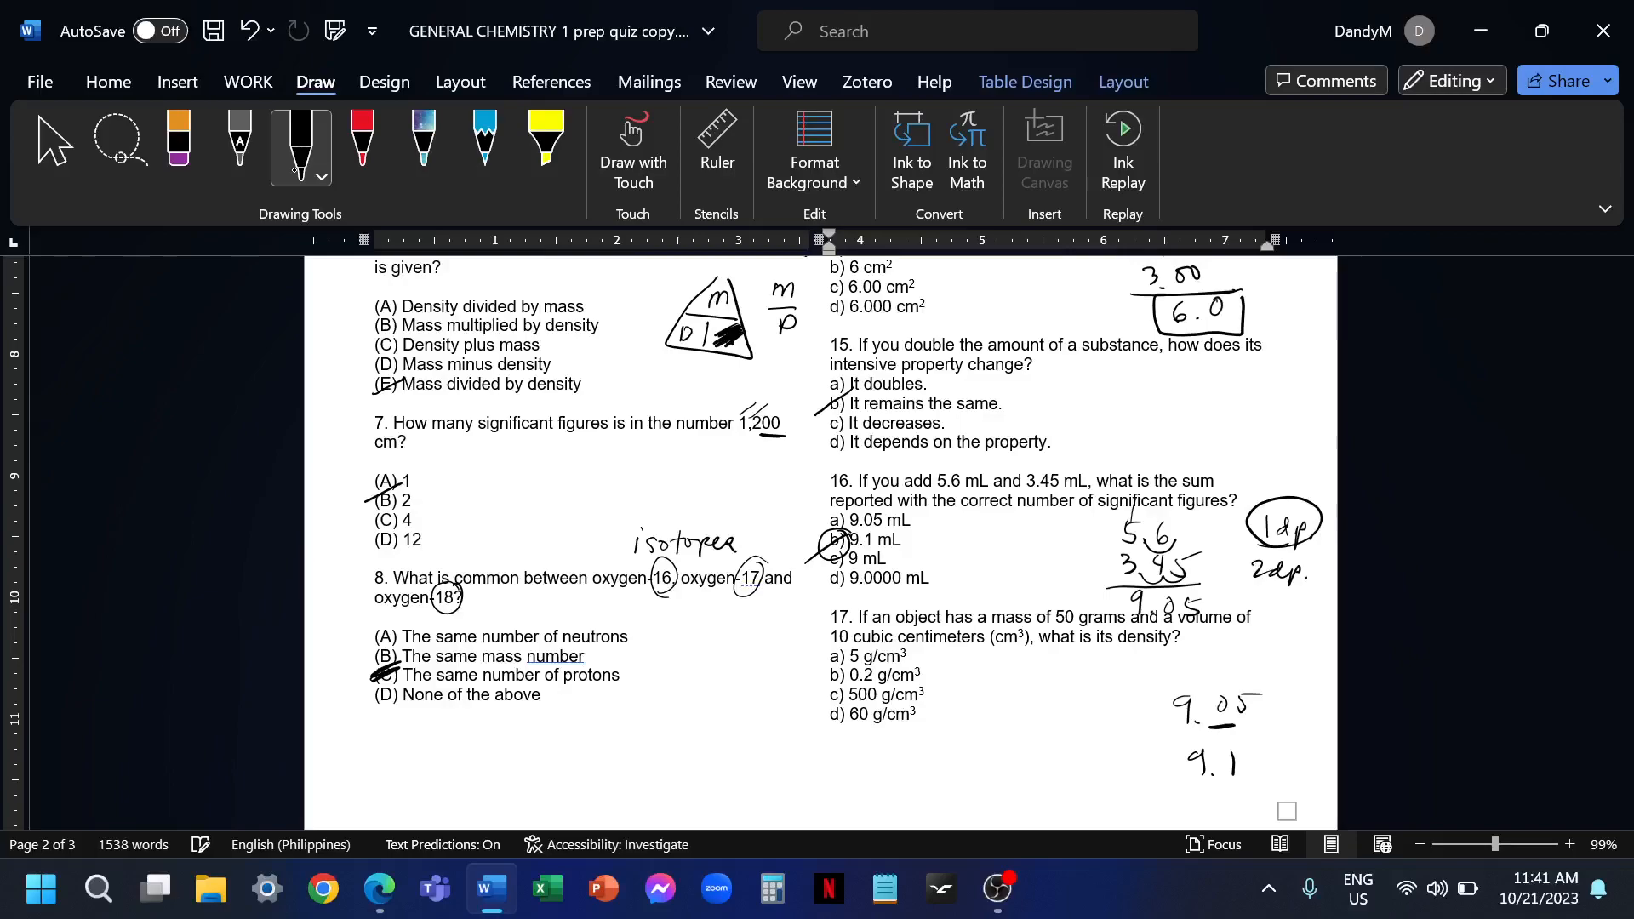
Erase the stray 9.05/9.1 ink, then write D = m/V = 50 g/10 cm³ = 5 and tick 17a
{"action": "left_click", "coordinate": [177, 147]}
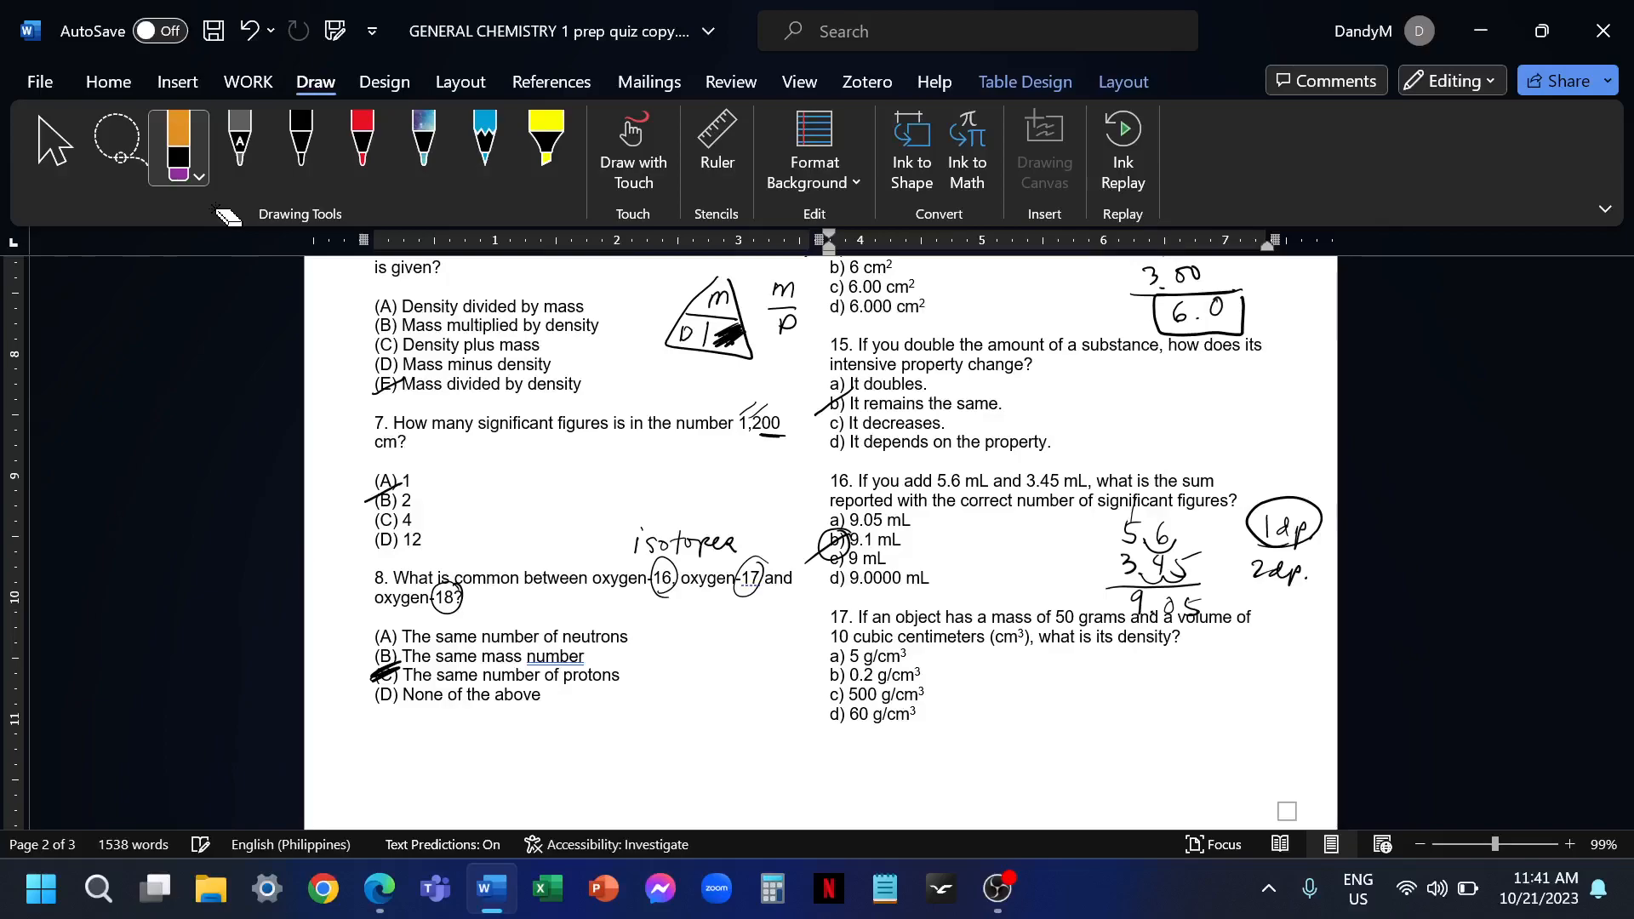
{"action": "left_click", "coordinate": [301, 147]}
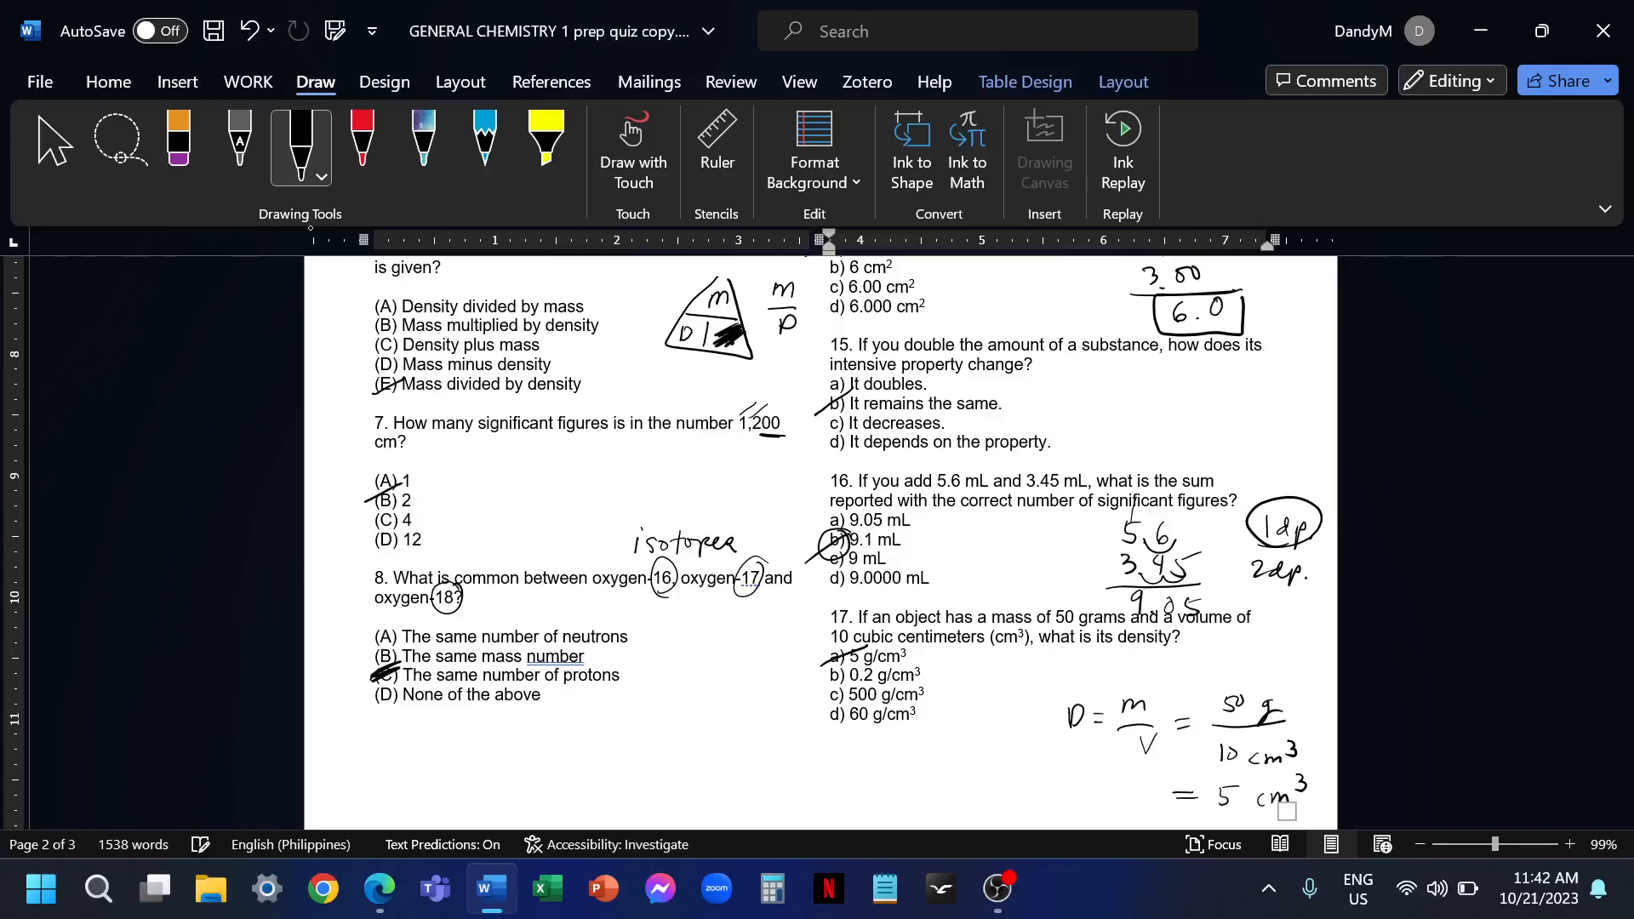
Scroll through questions 18–29 before switching to the CommonIons PDF in Edge
{"action": "scroll", "scroll_direction": "down", "scroll_amount": 3}
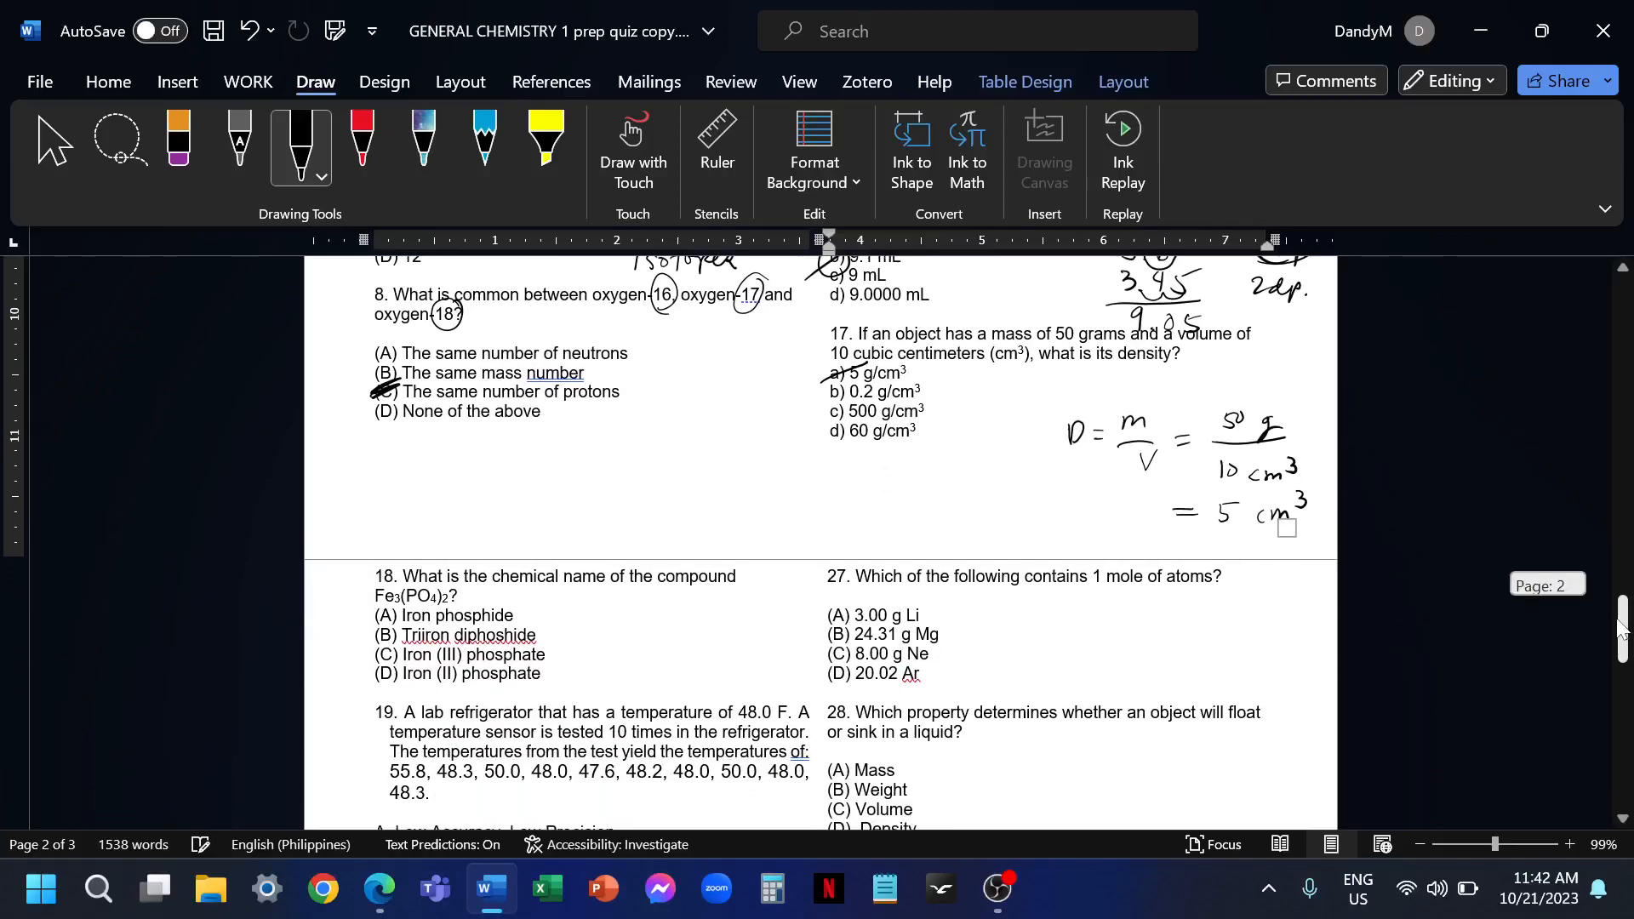
{"action": "scroll", "scroll_direction": "down", "scroll_amount": 3}
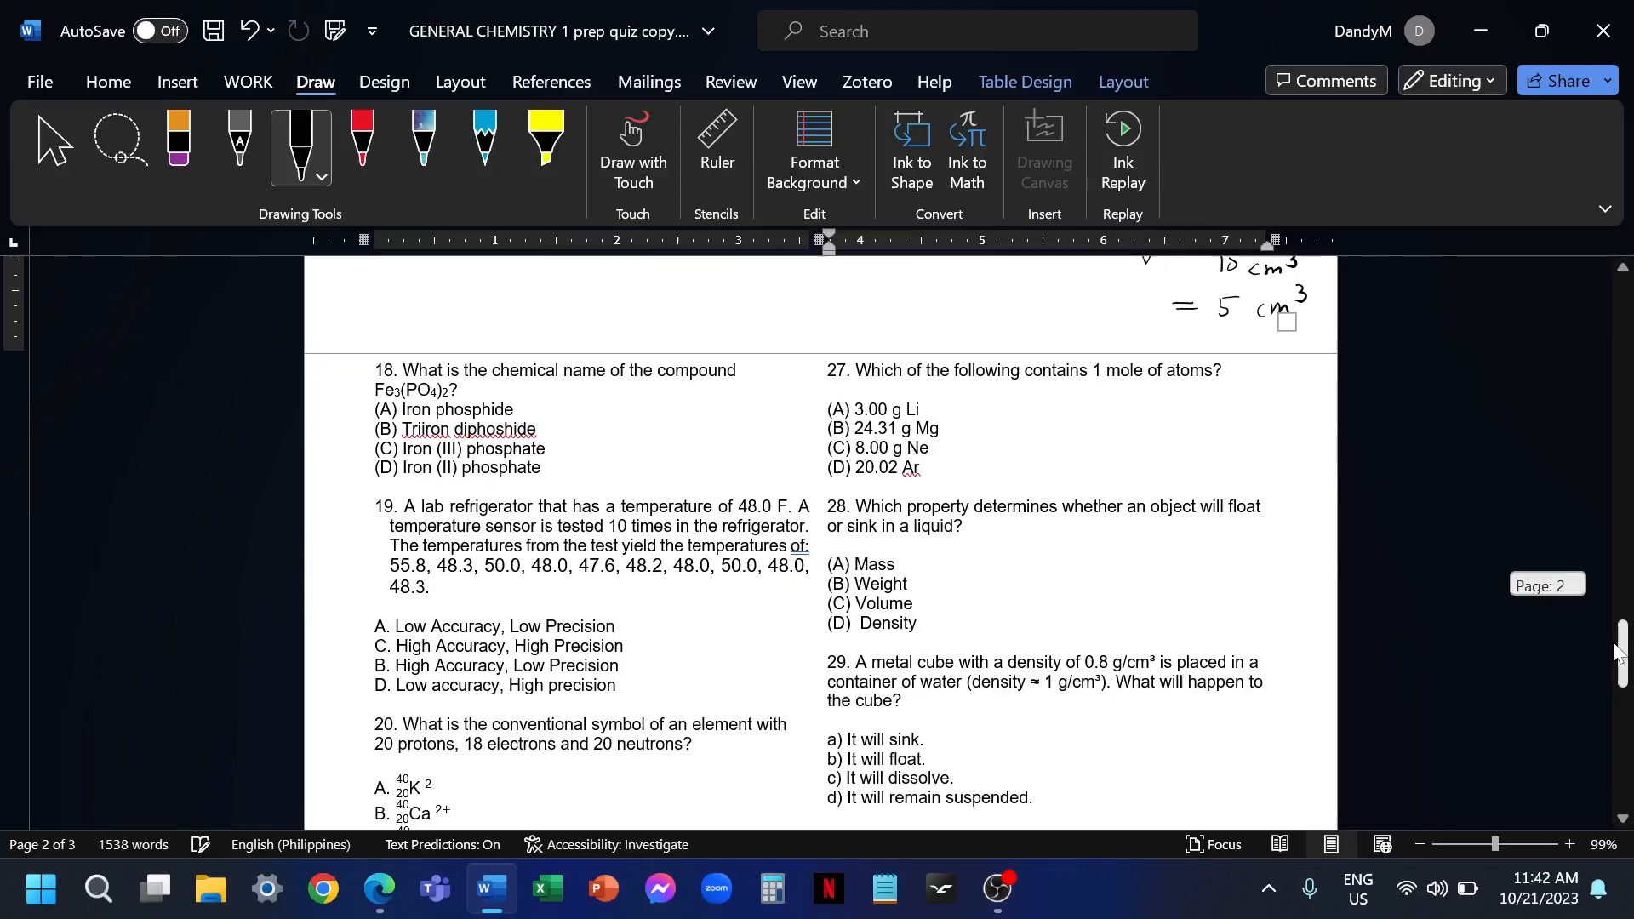
{"action": "scroll", "scroll_direction": "up", "scroll_amount": 3}
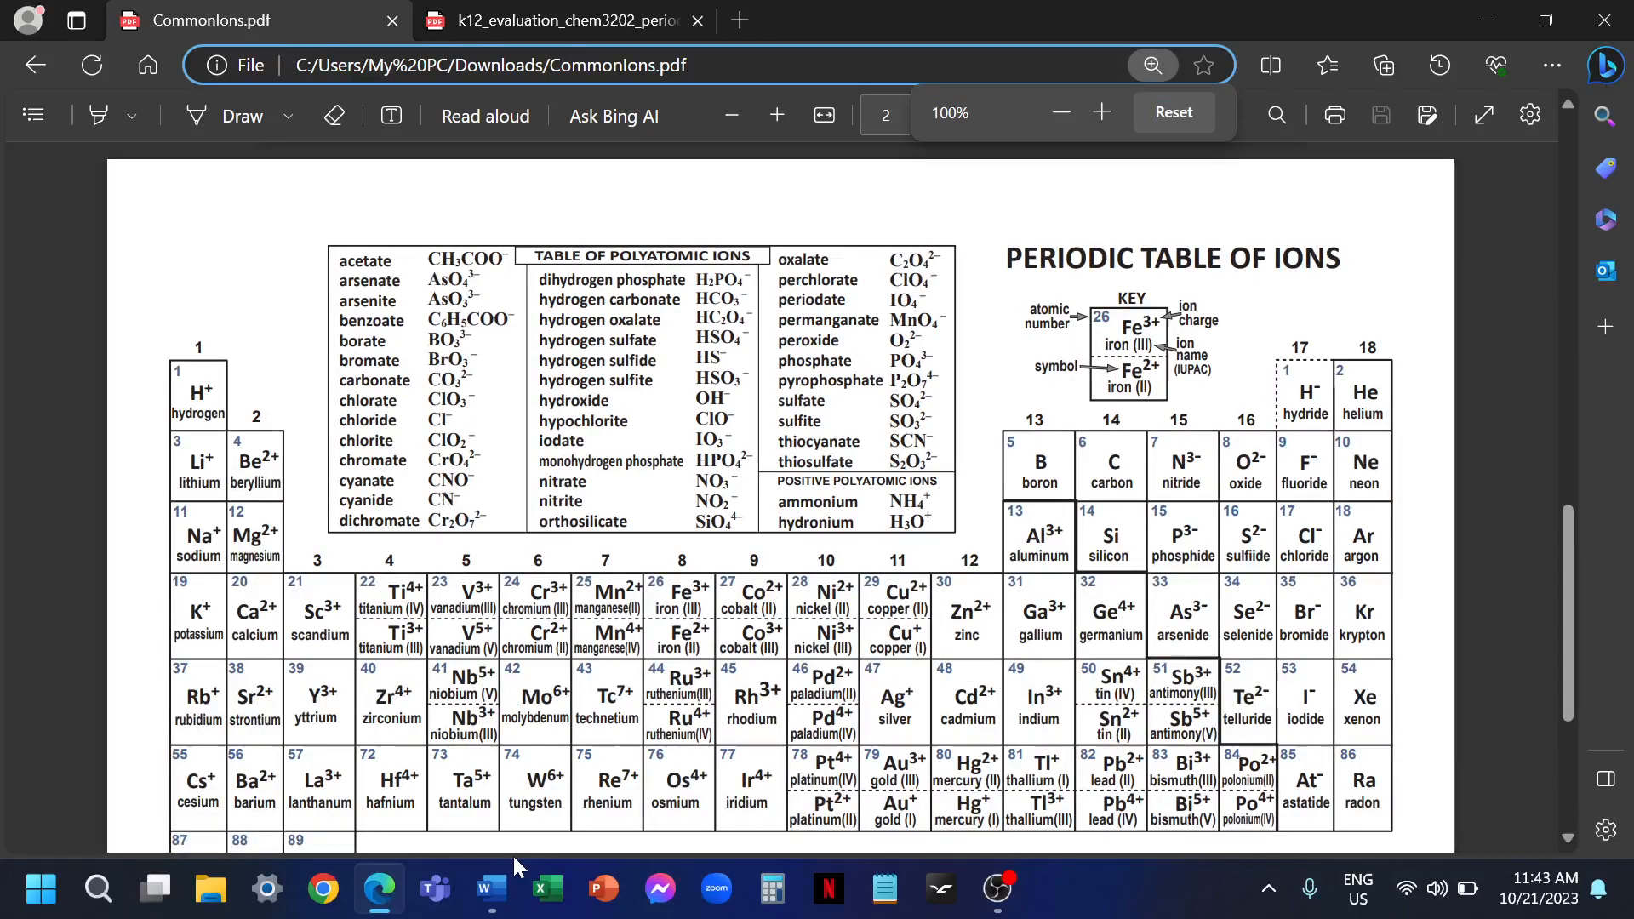
{"action": "left_click", "coordinate": [1152, 64]}
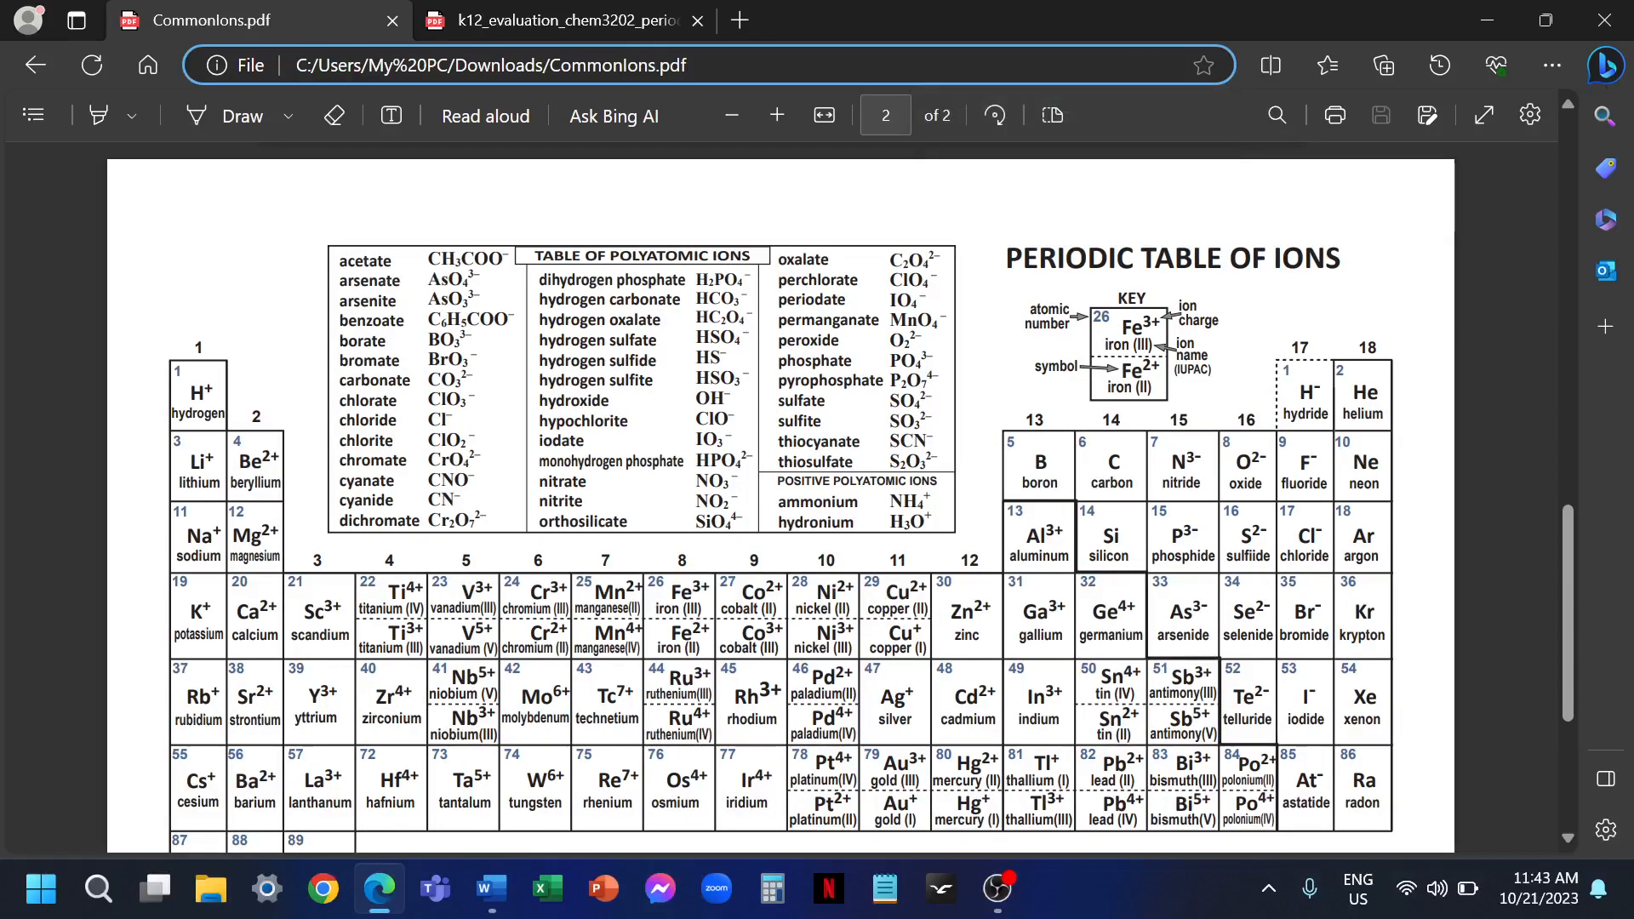
{"action": "left_click", "coordinate": [552, 21]}
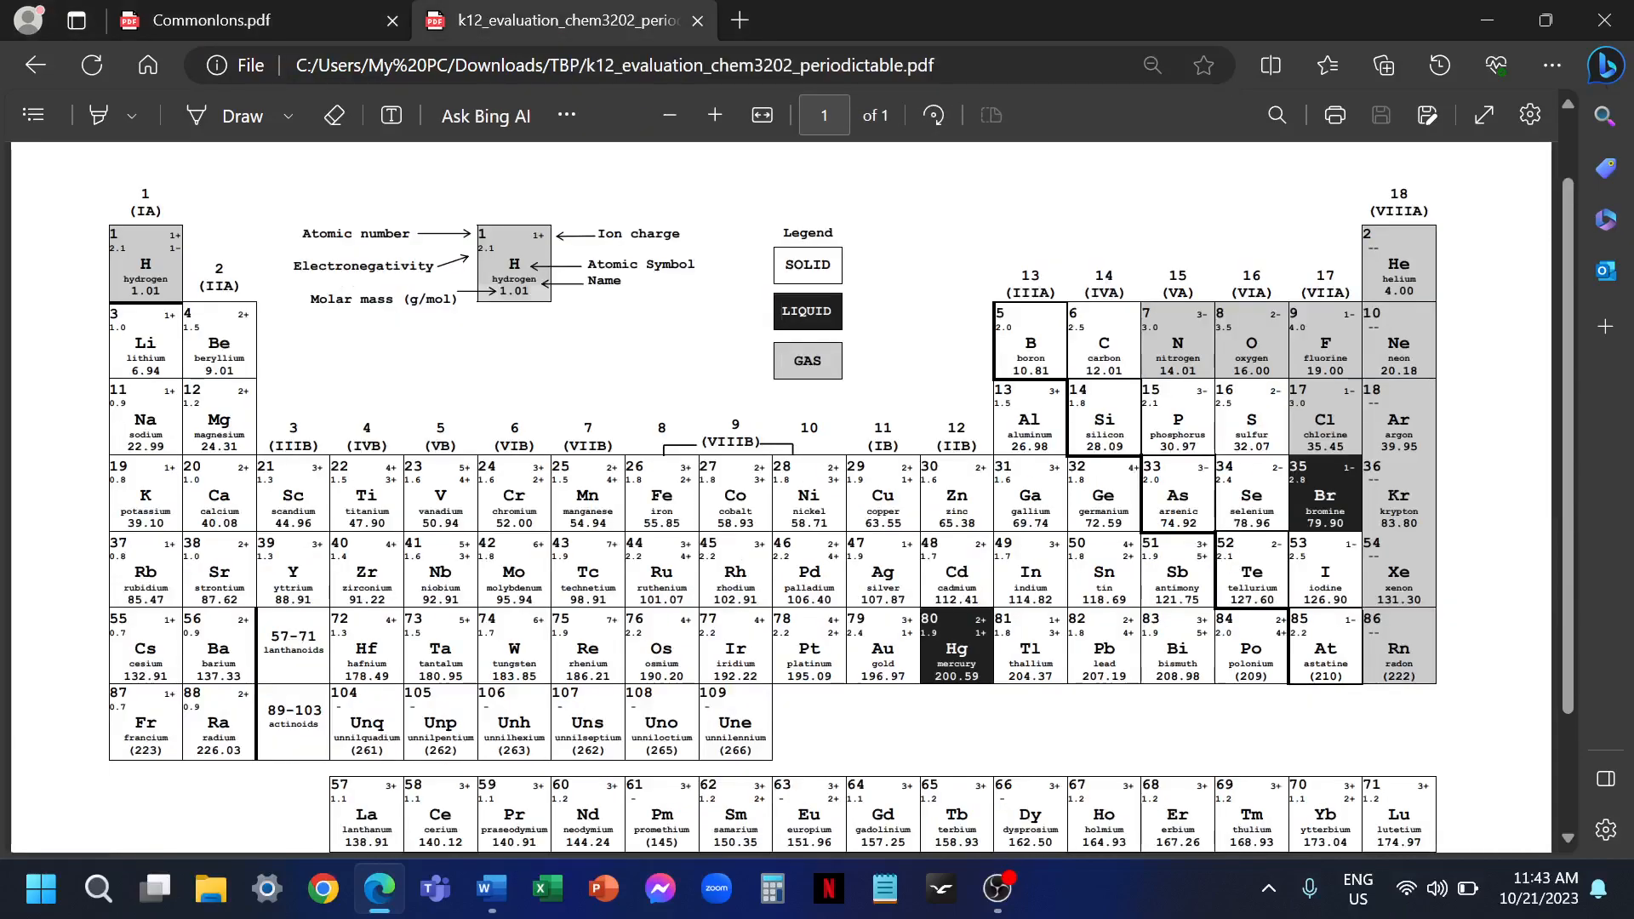
{"action": "left_click", "coordinate": [491, 888]}
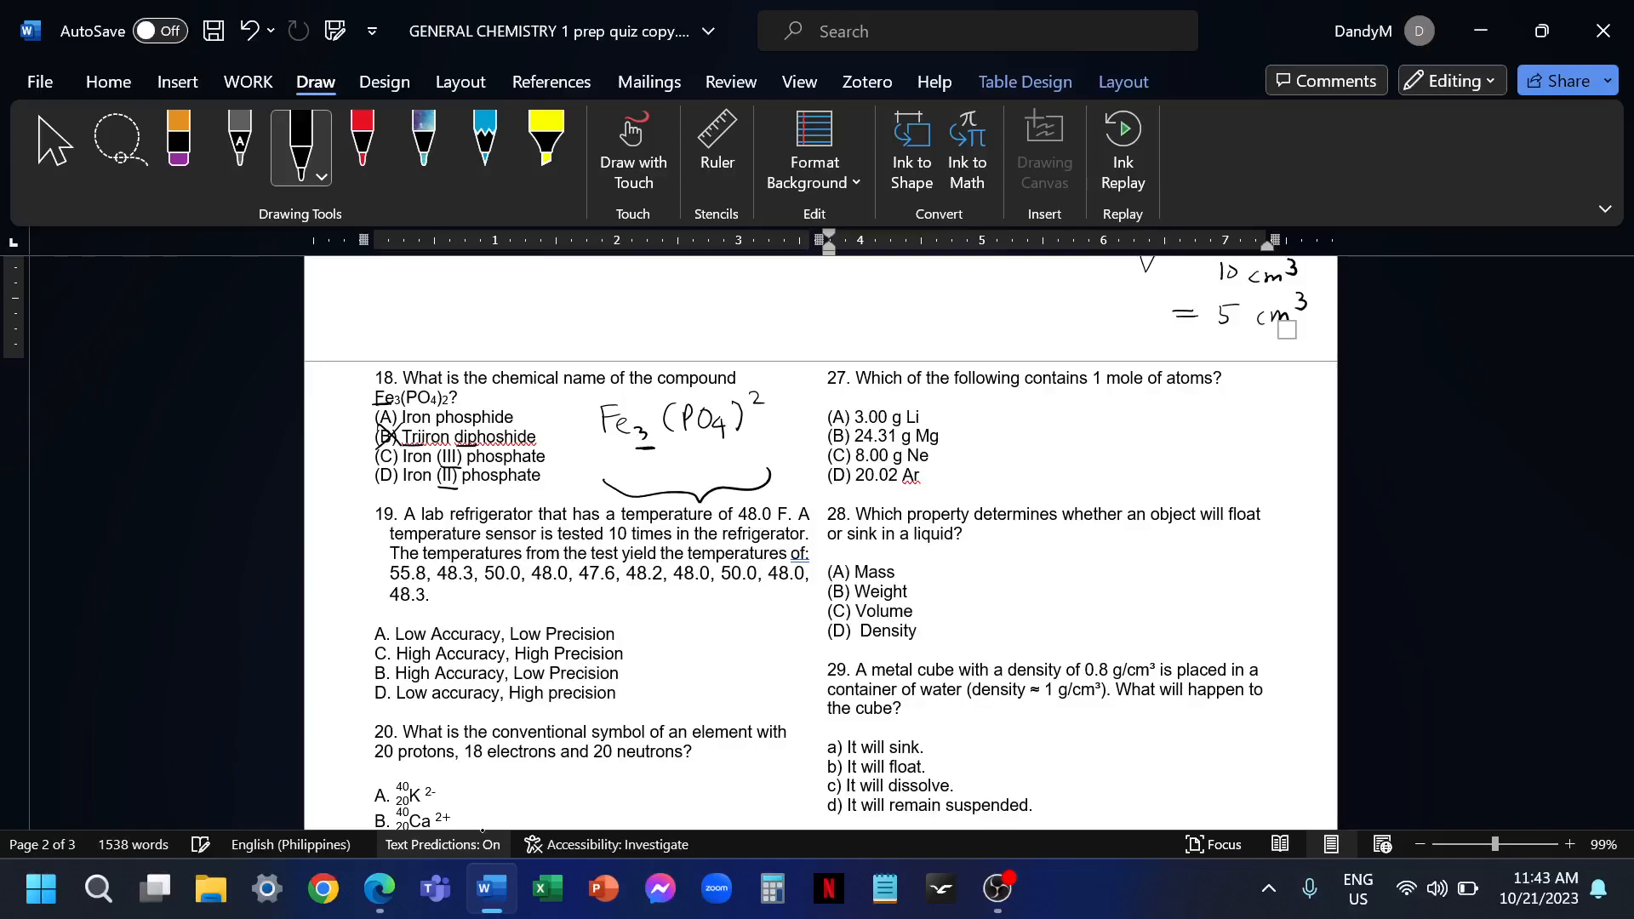
Check phosphate's charge in the periodic table and CommonIons tabs, then return to the quiz to ink 3− above PO4
{"action": "left_click", "coordinate": [378, 889]}
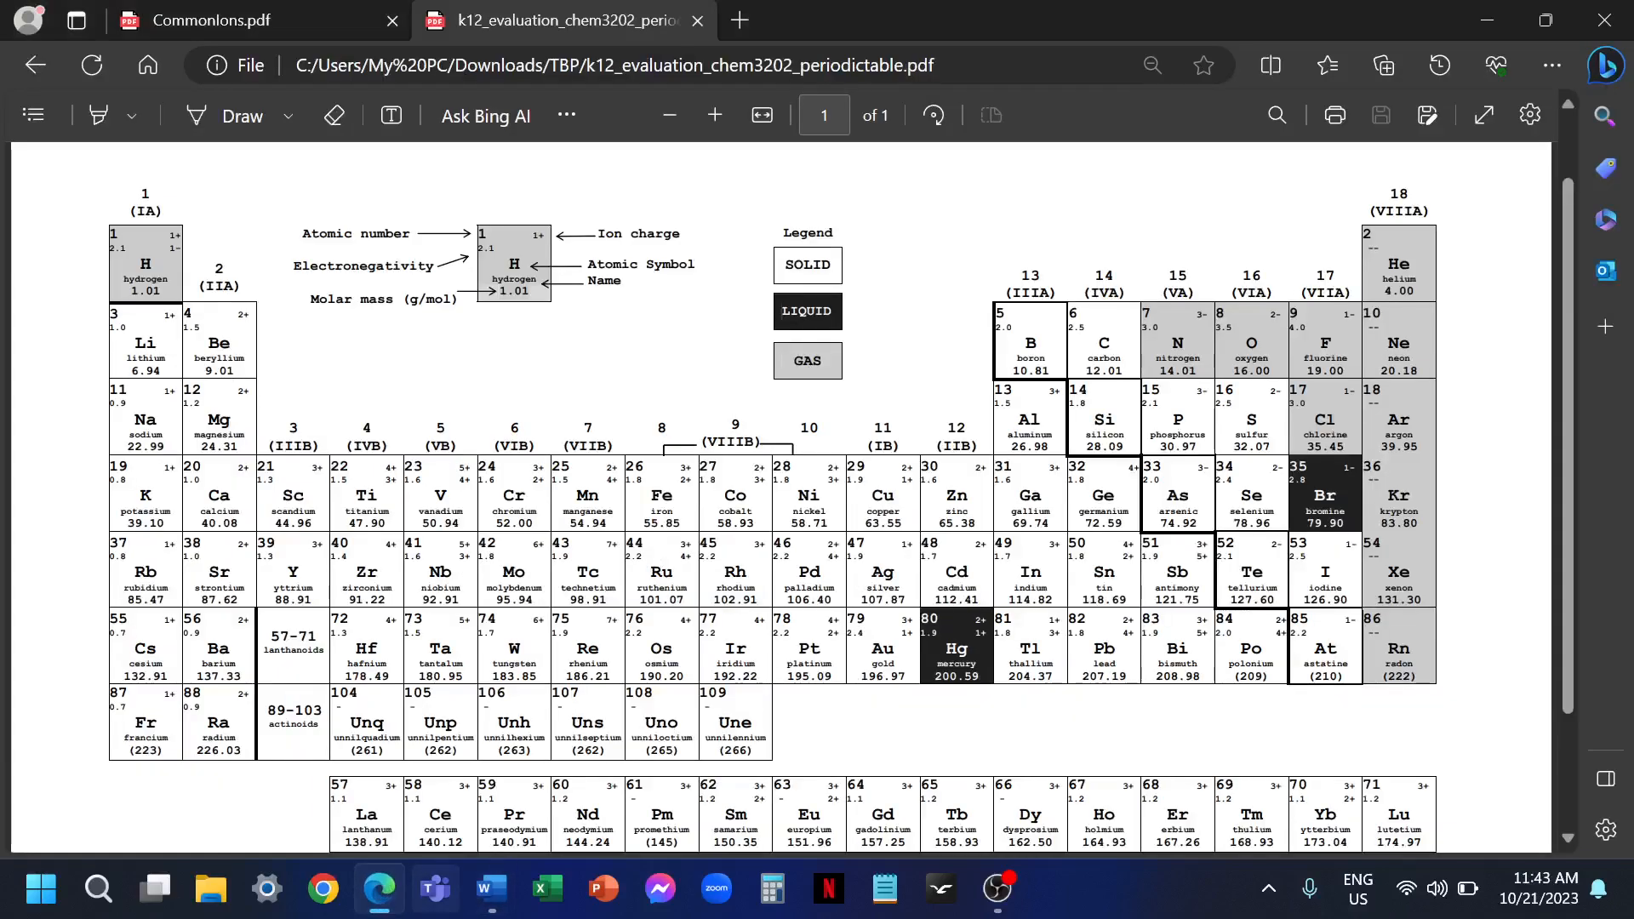
{"action": "left_click", "coordinate": [250, 20]}
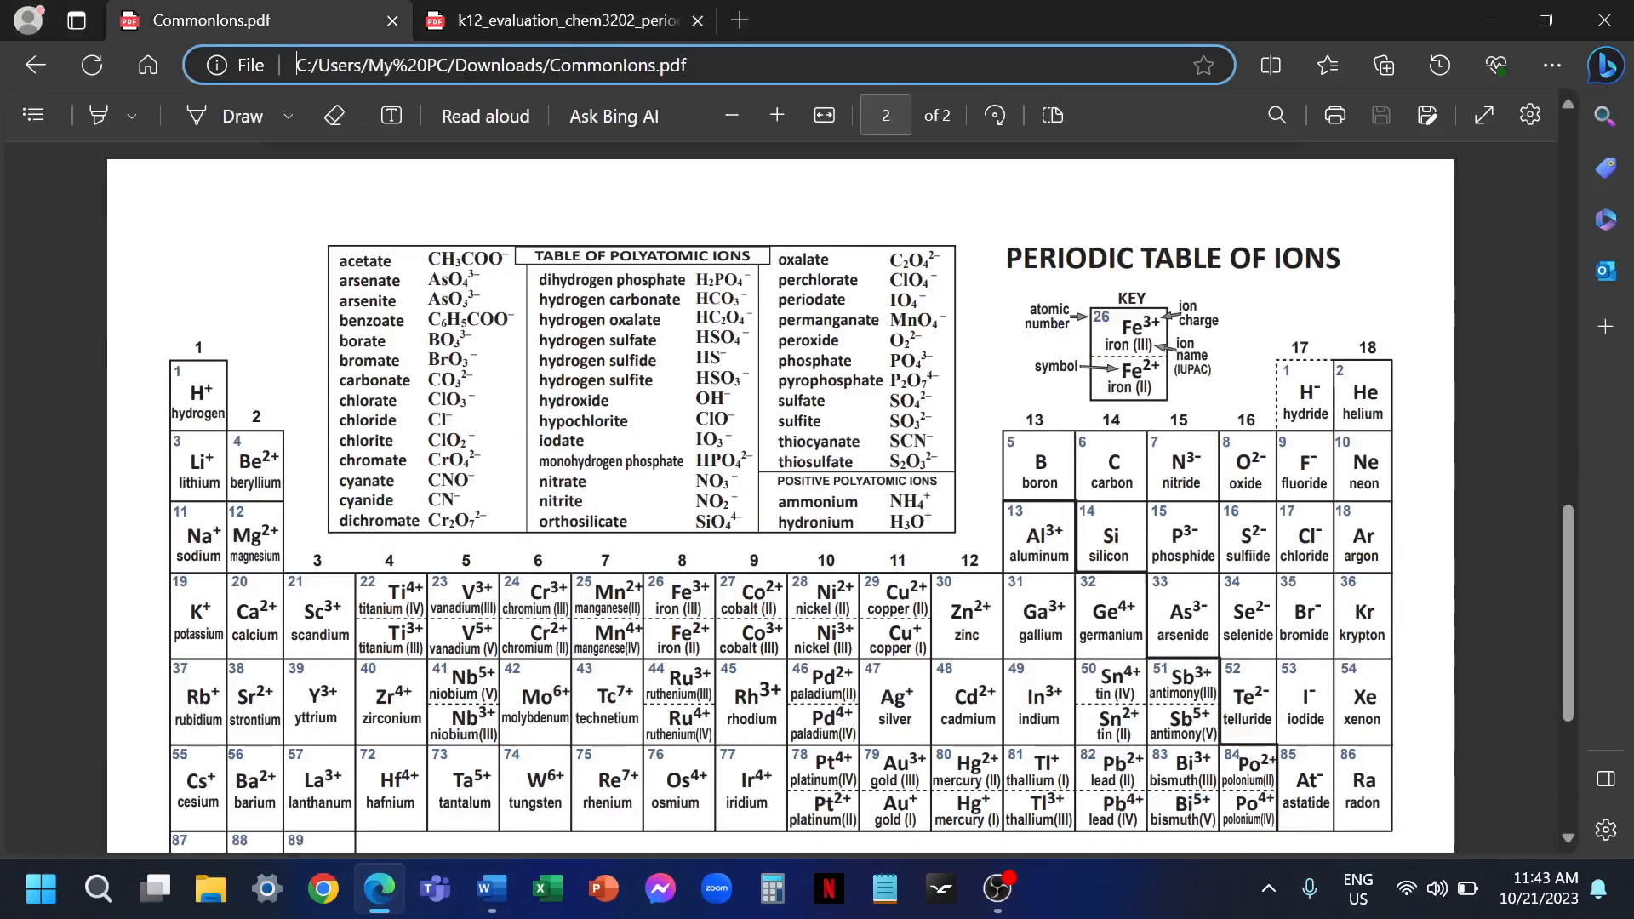
{"action": "left_click", "coordinate": [551, 21]}
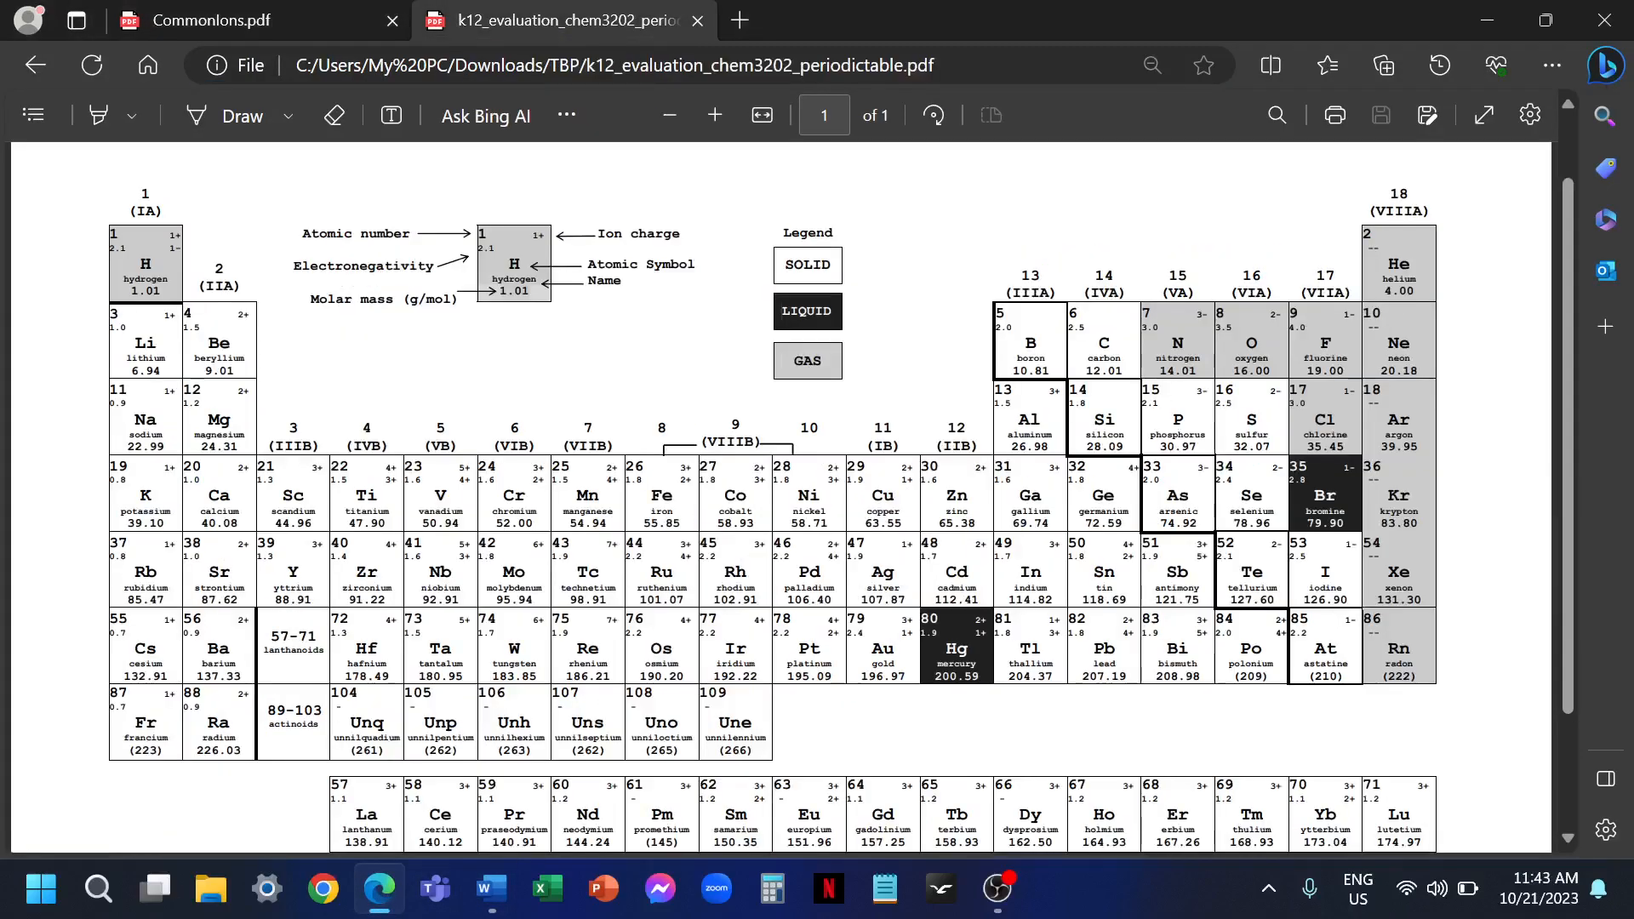
{"action": "left_click", "coordinate": [490, 888]}
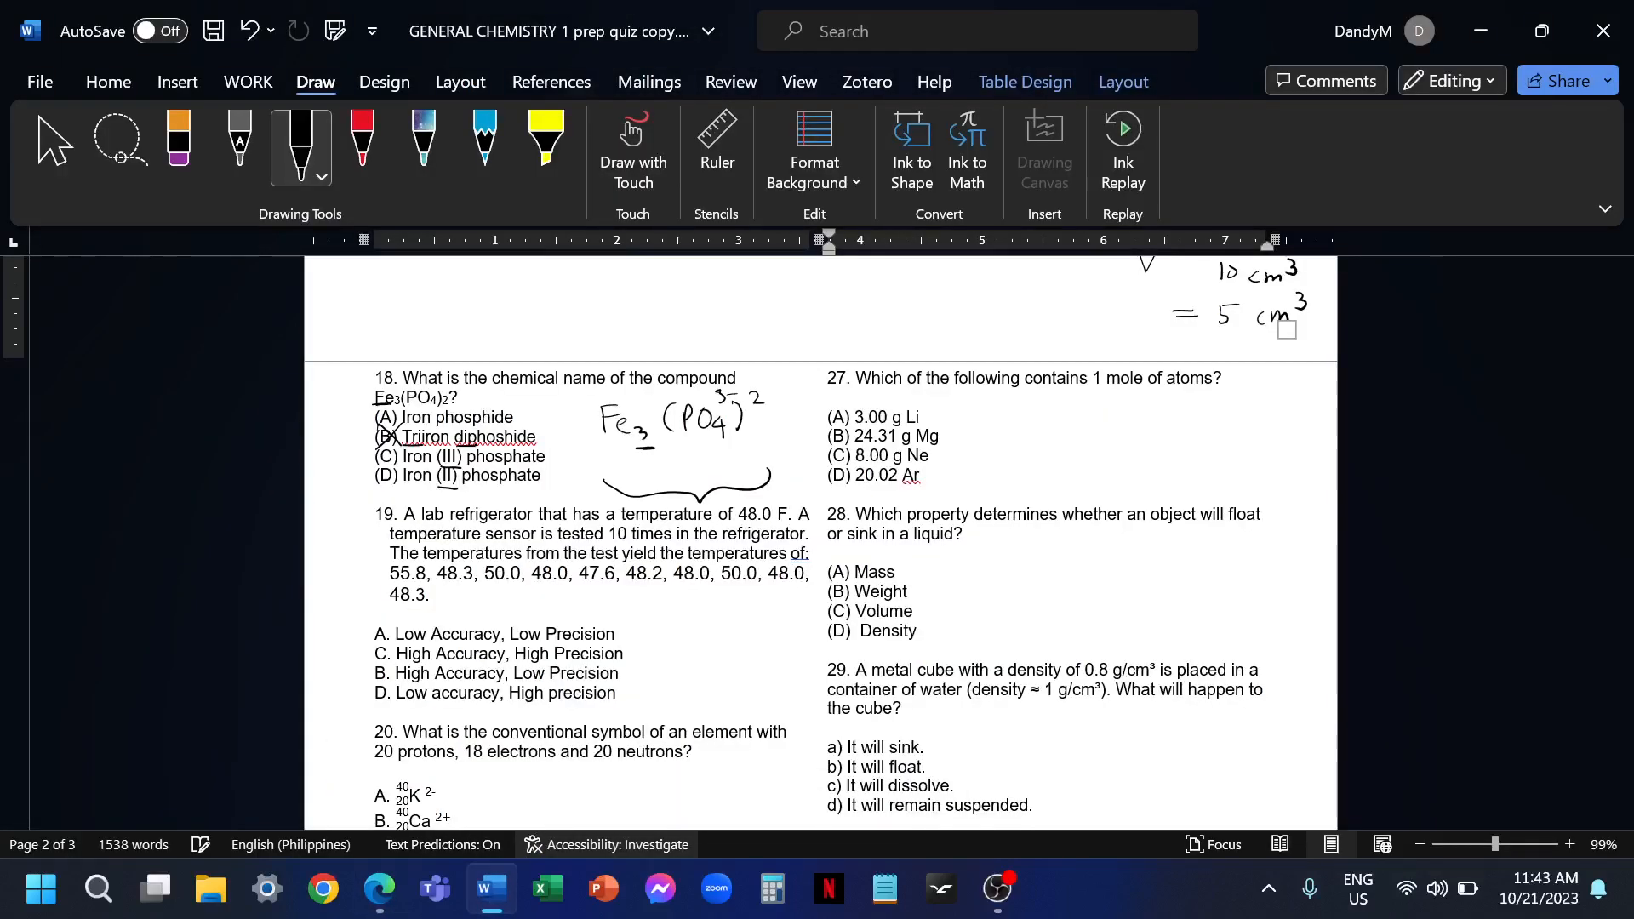
{"action": "mouse_move", "coordinate": [436, 194]}
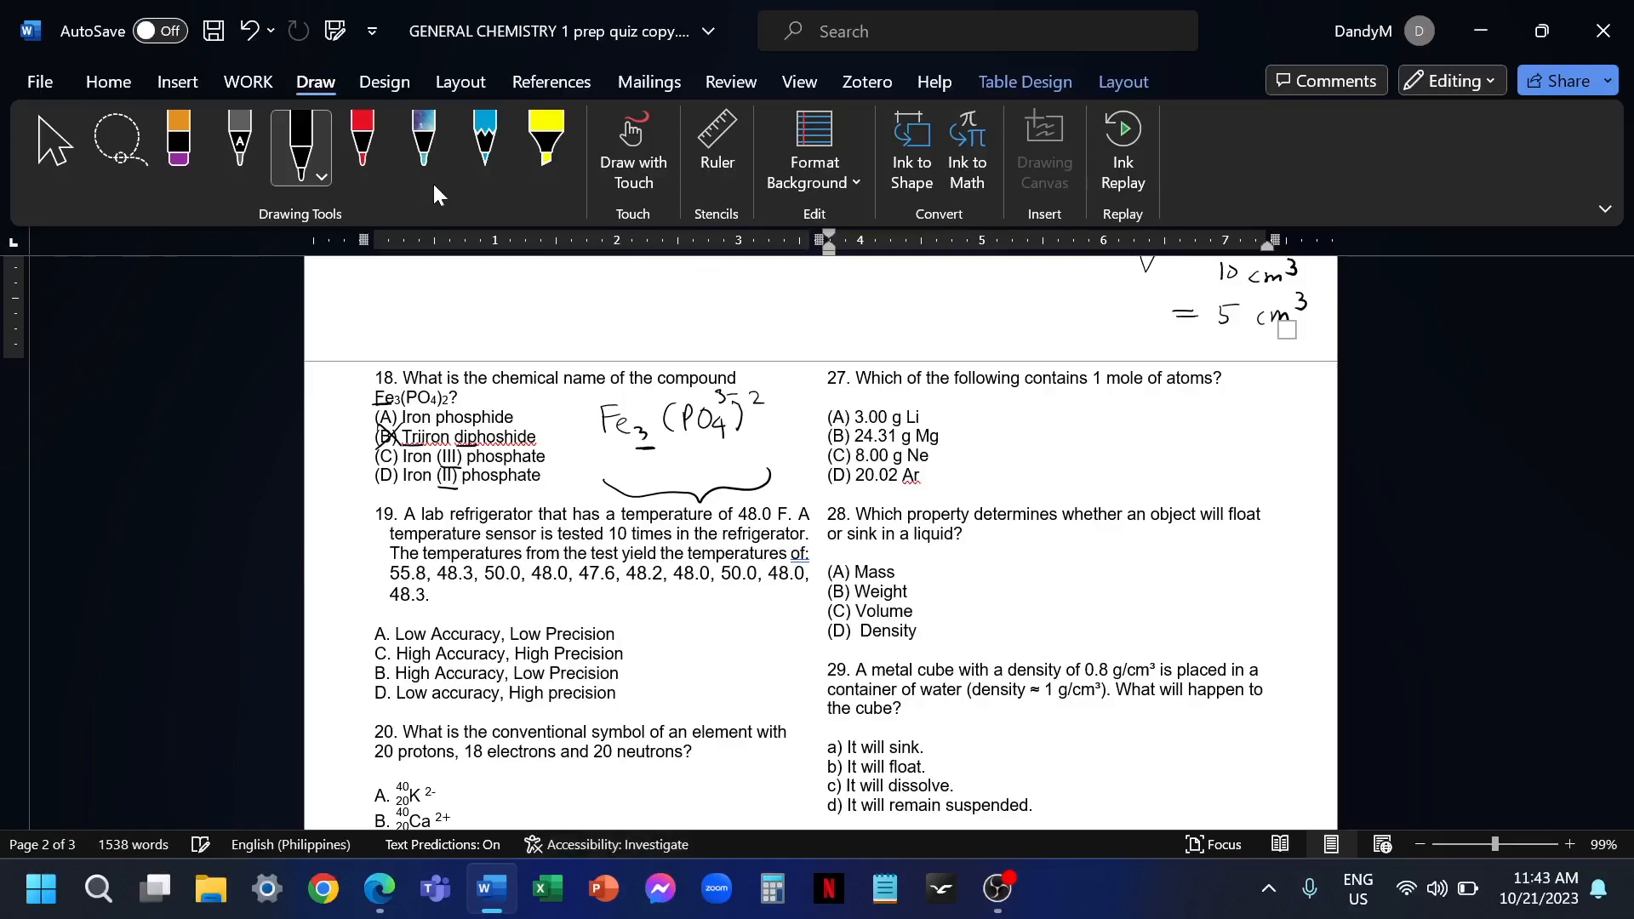
Erase the superscript 2 and write Fe3(PO4)2 with a circled 2+, 3− and +6/−6 totals
{"action": "left_click", "coordinate": [177, 146]}
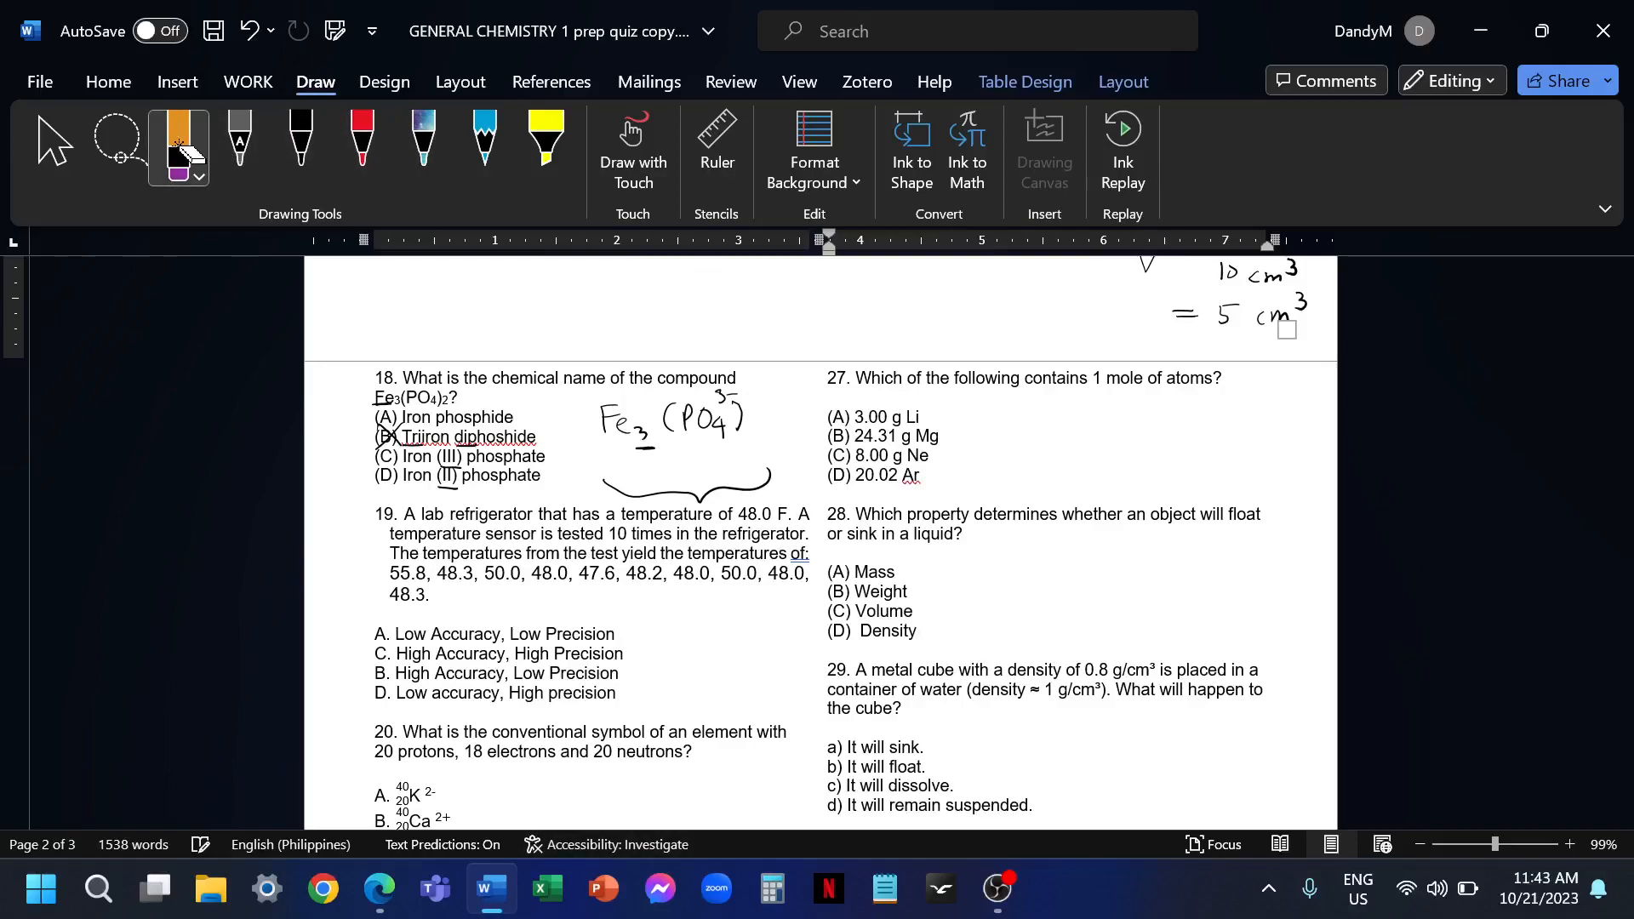
{"action": "left_click", "coordinate": [300, 146]}
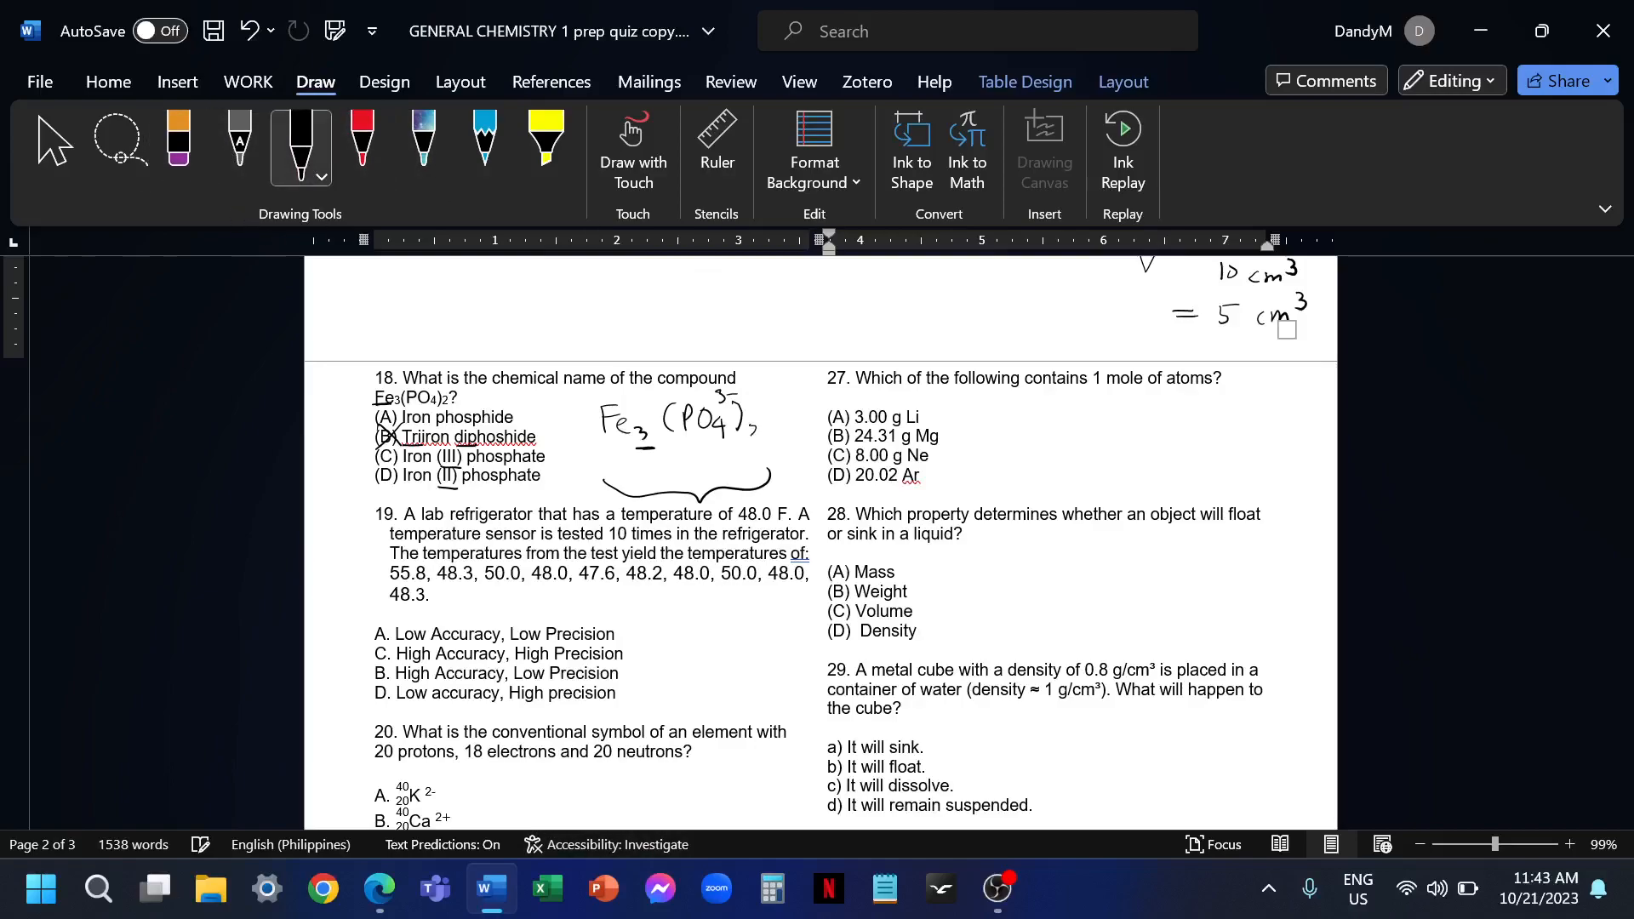
{"action": "left_click", "coordinate": [753, 429]}
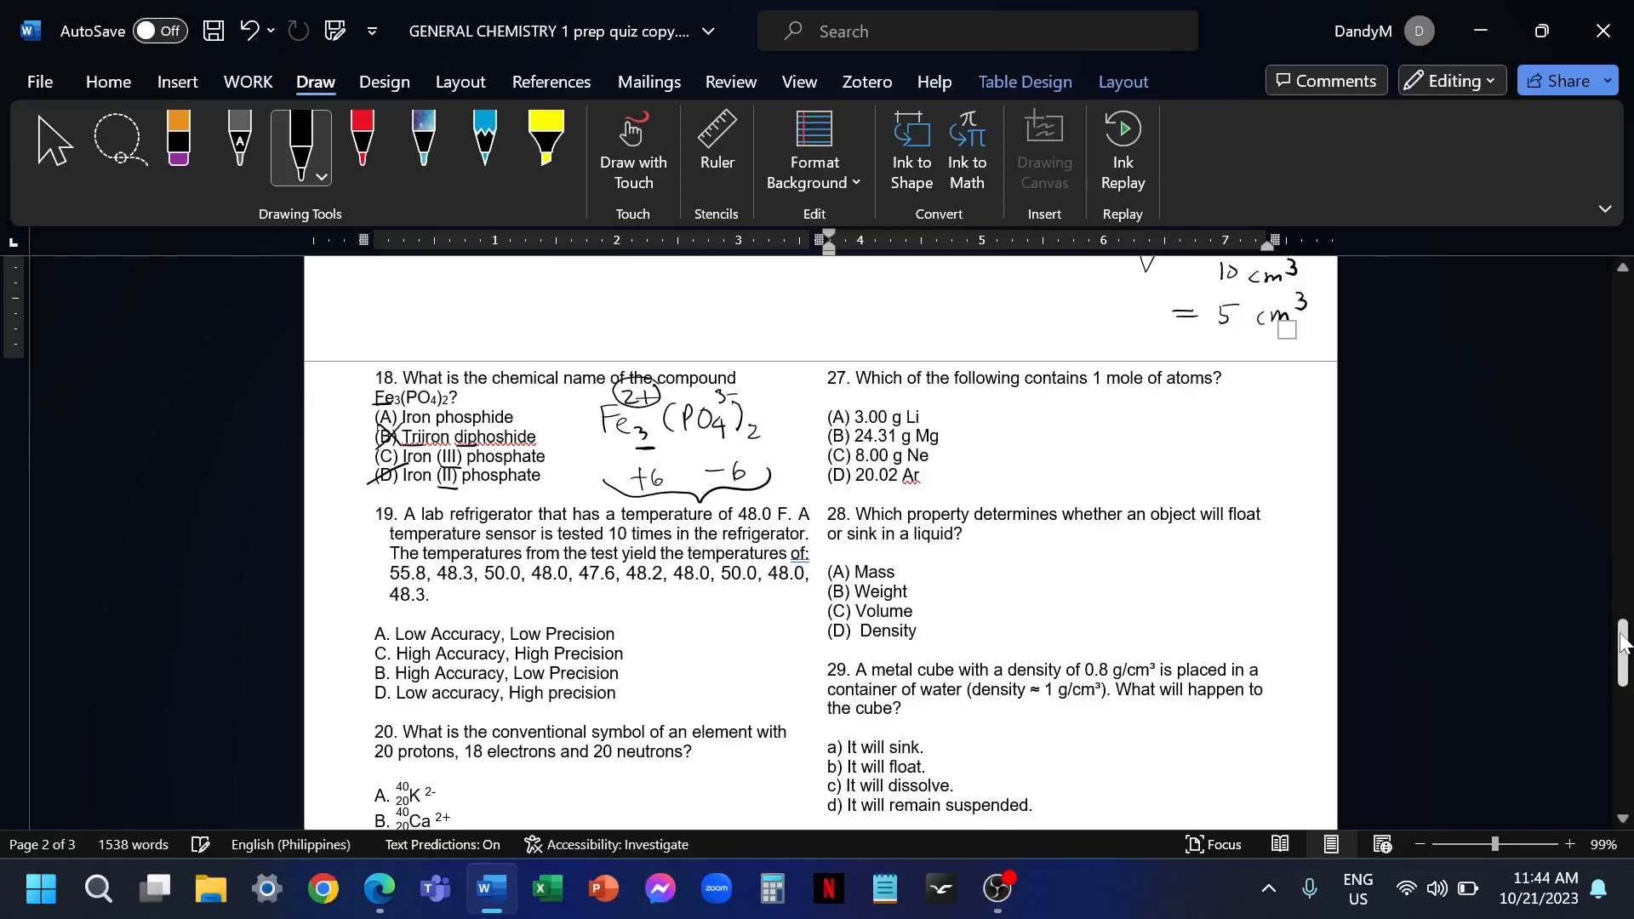
Scroll to question 19, write the 49.2 mean and NA, NP, and circle option A
{"action": "scroll", "scroll_direction": "down", "scroll_amount": 3}
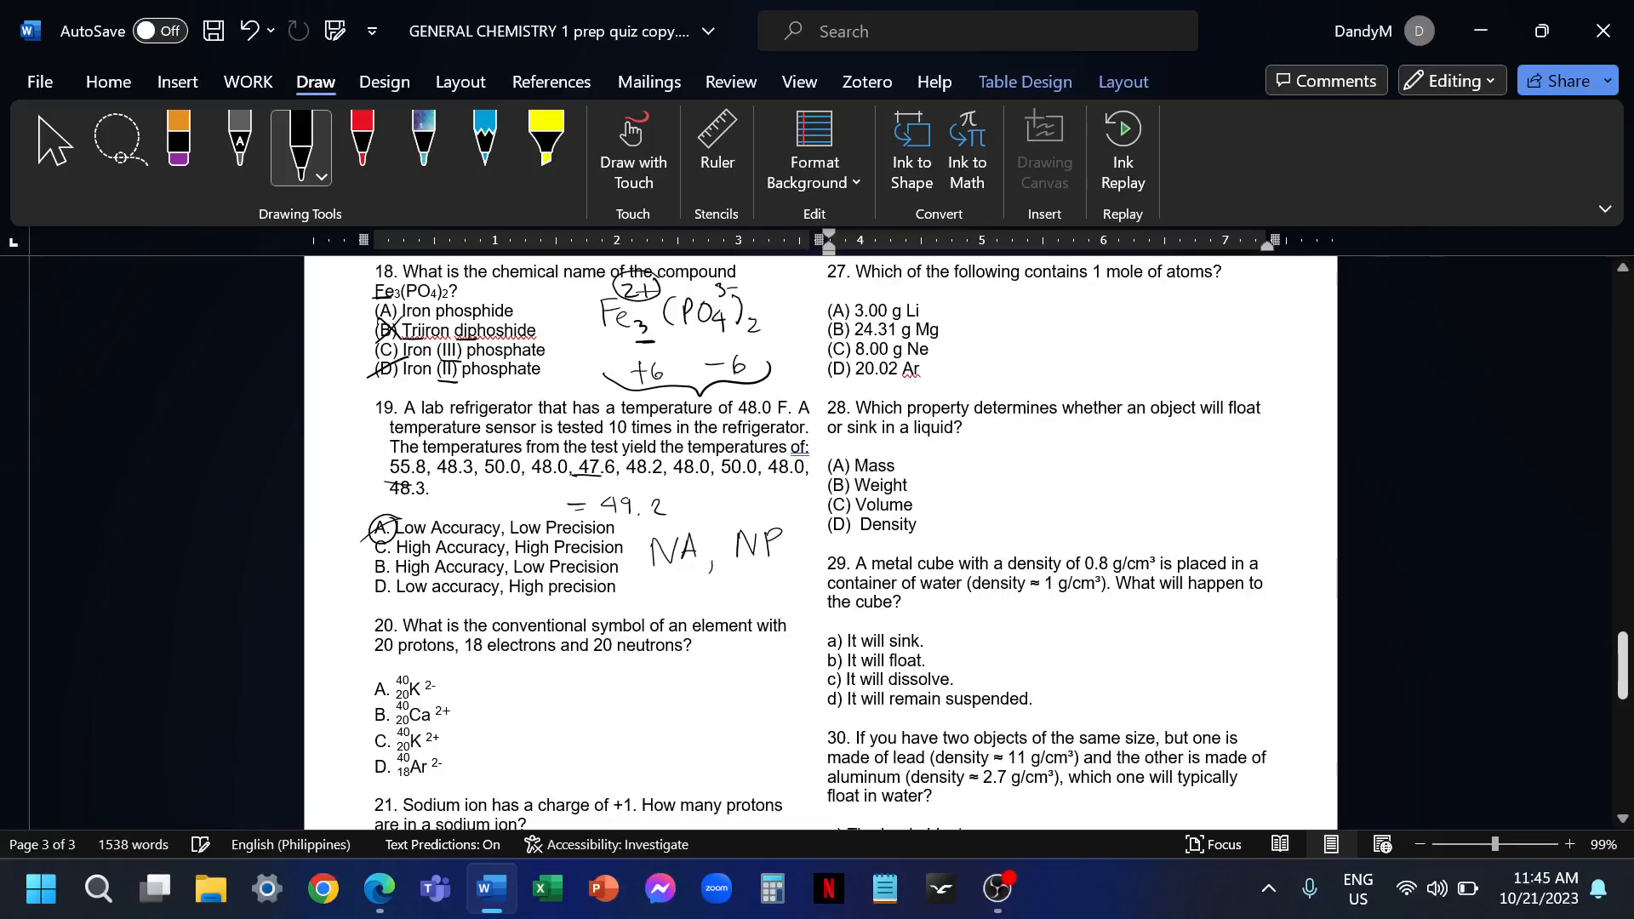
{"action": "scroll", "scroll_direction": "down", "scroll_amount": 3}
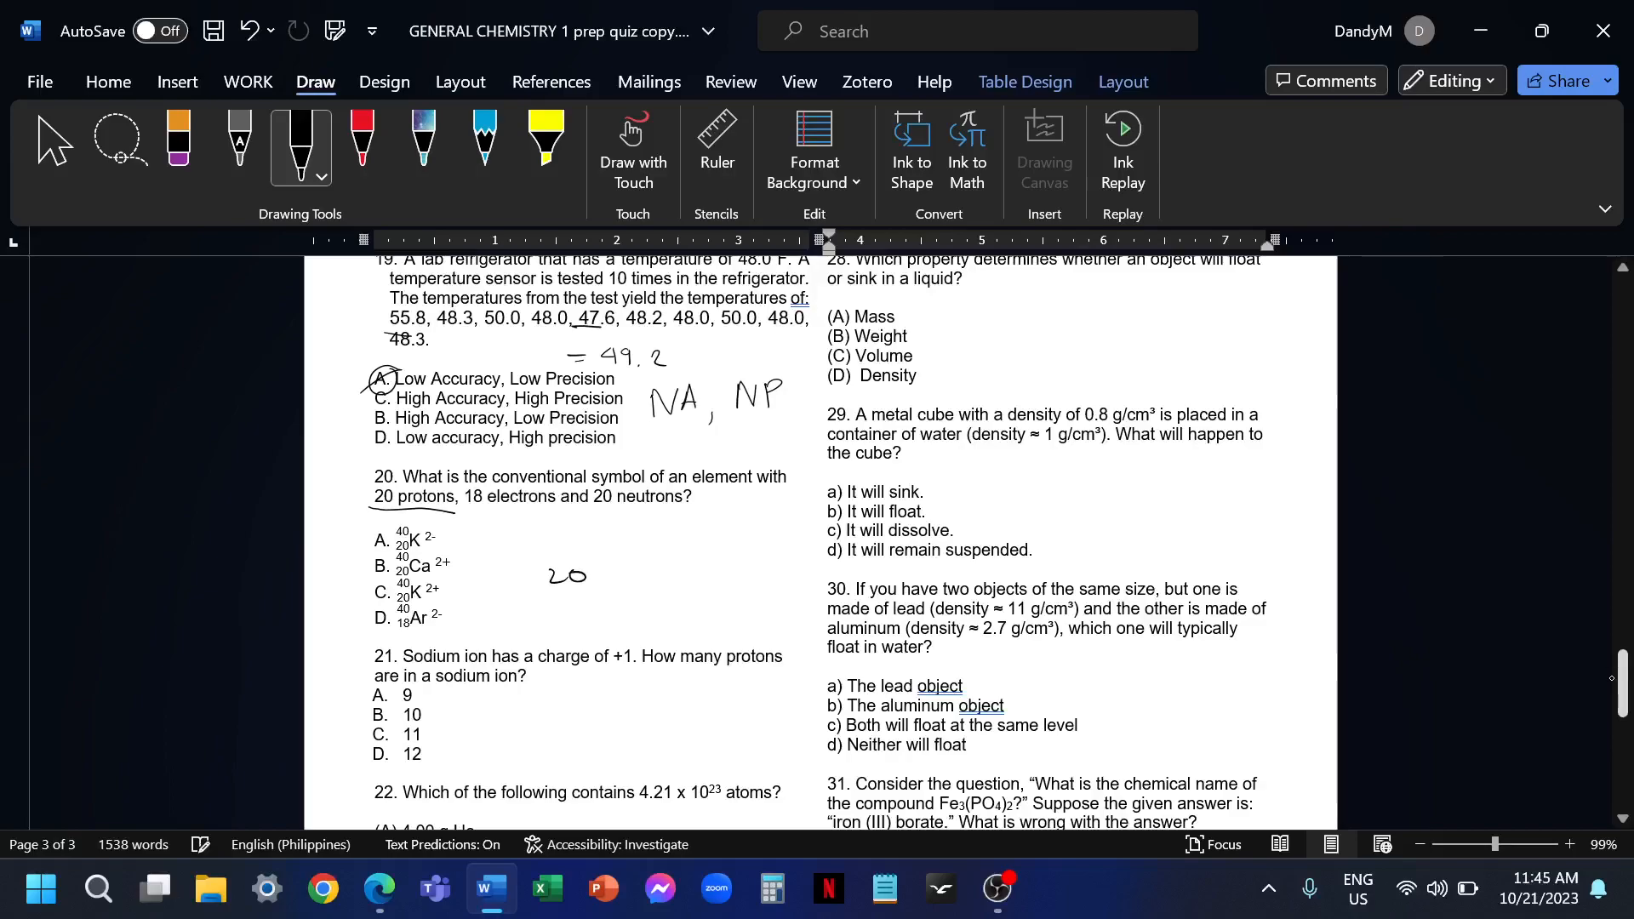
Check the periodic table PDF in Edge and return to the quiz document
{"action": "left_click", "coordinate": [376, 889]}
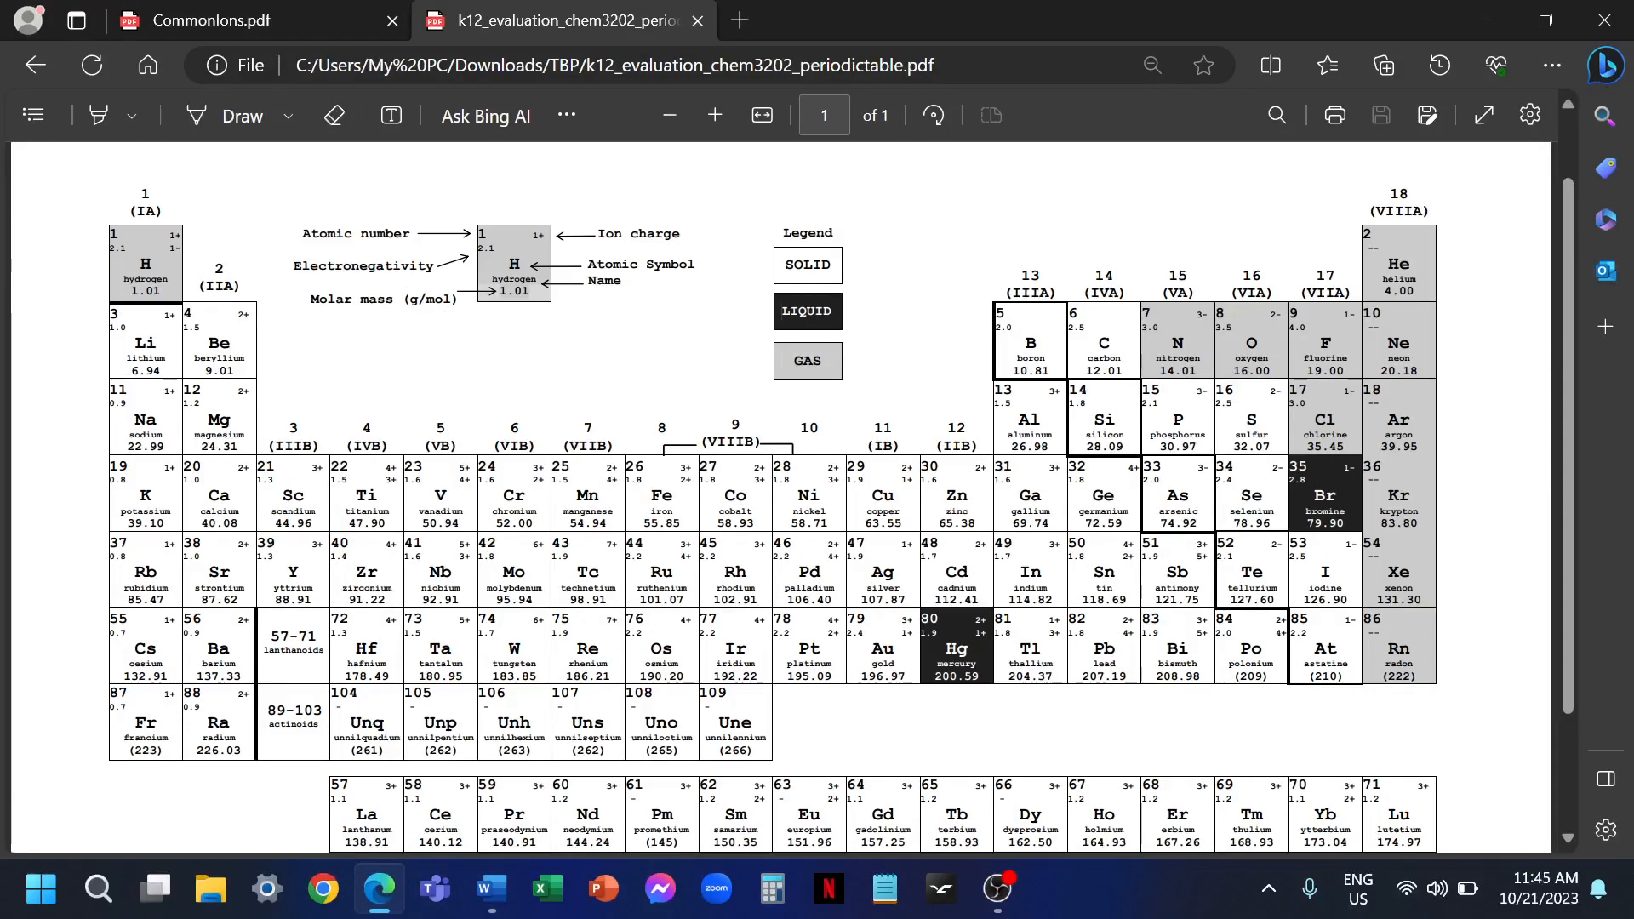
{"action": "left_click", "coordinate": [490, 888]}
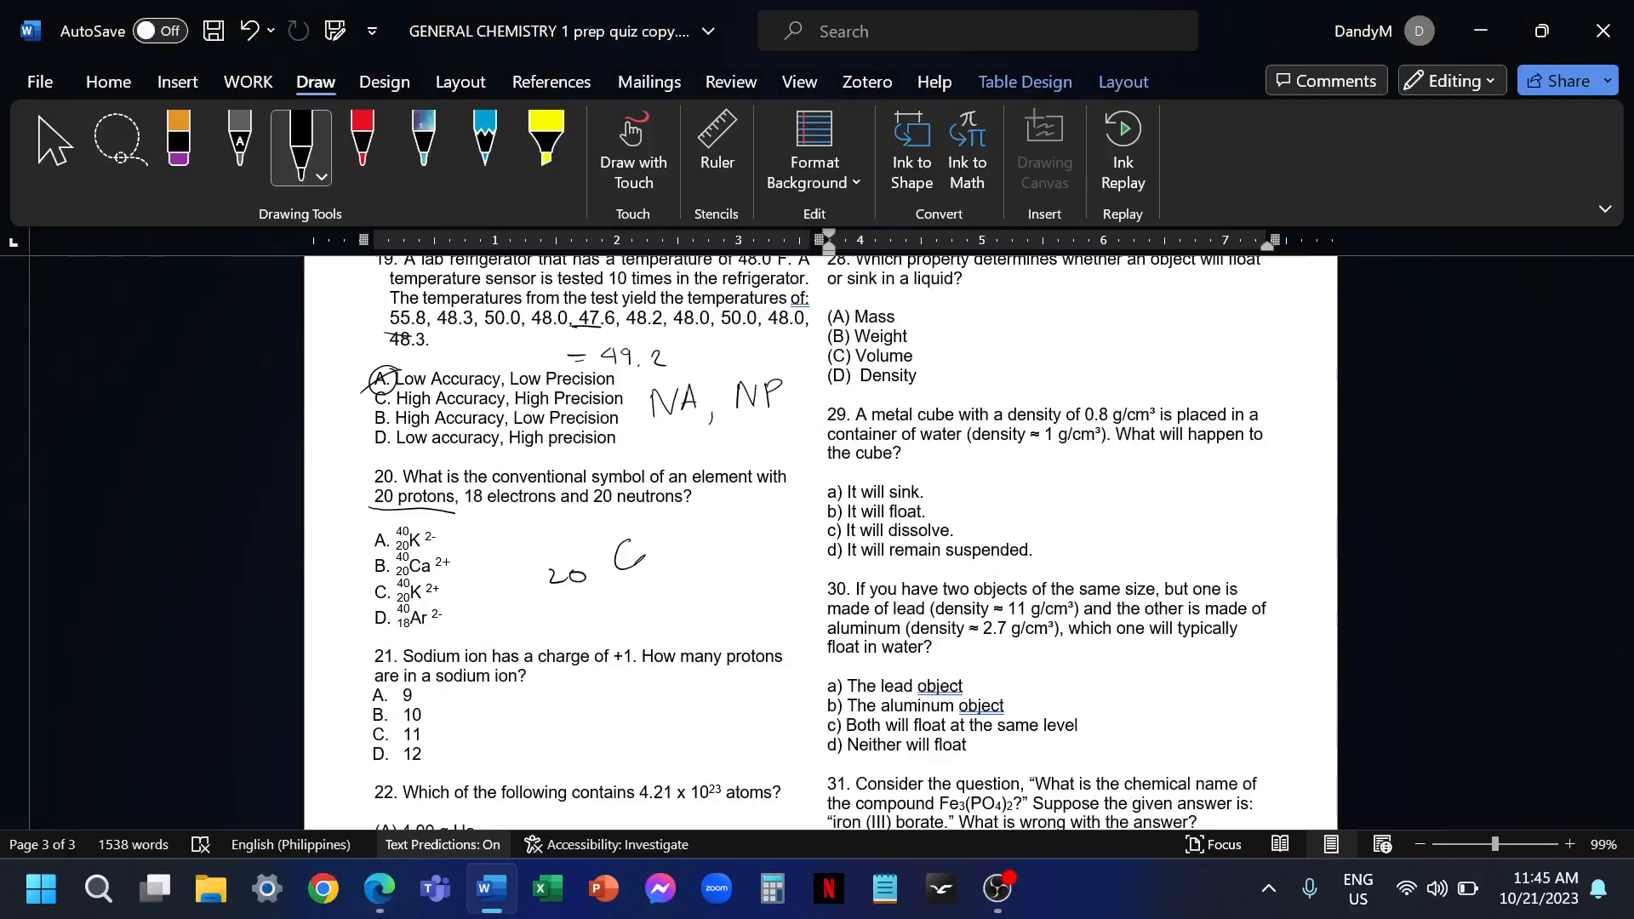